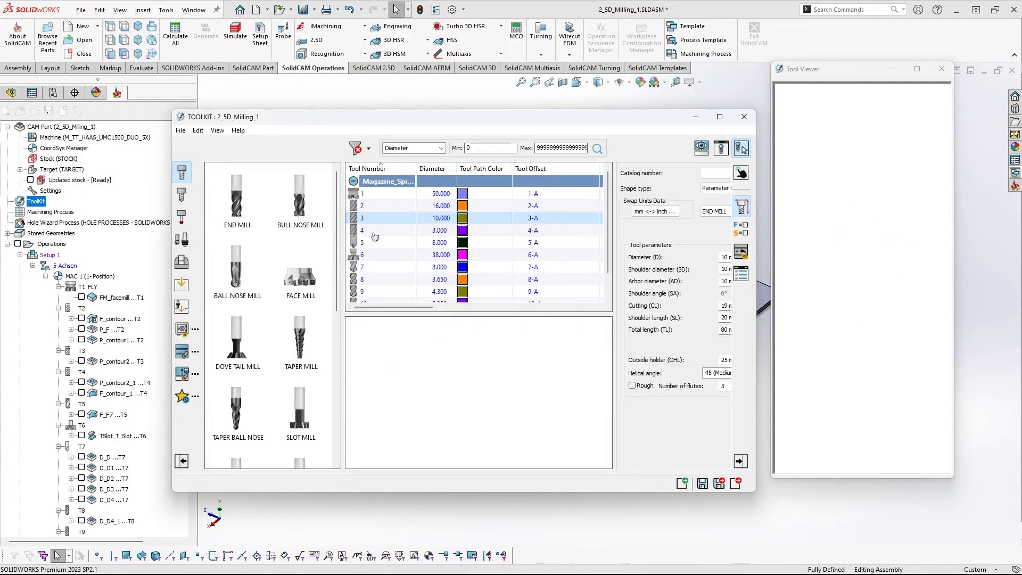
Confirm tool 8, the drill, uses a BT40 ER 16x70 adaptor, then exit the part ToolKit
click(391, 254)
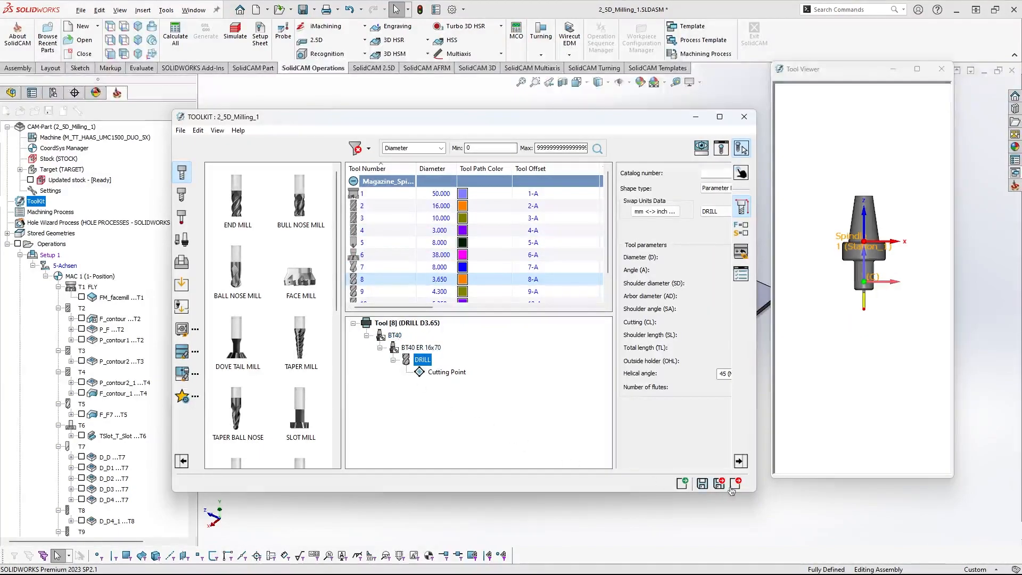
click(736, 483)
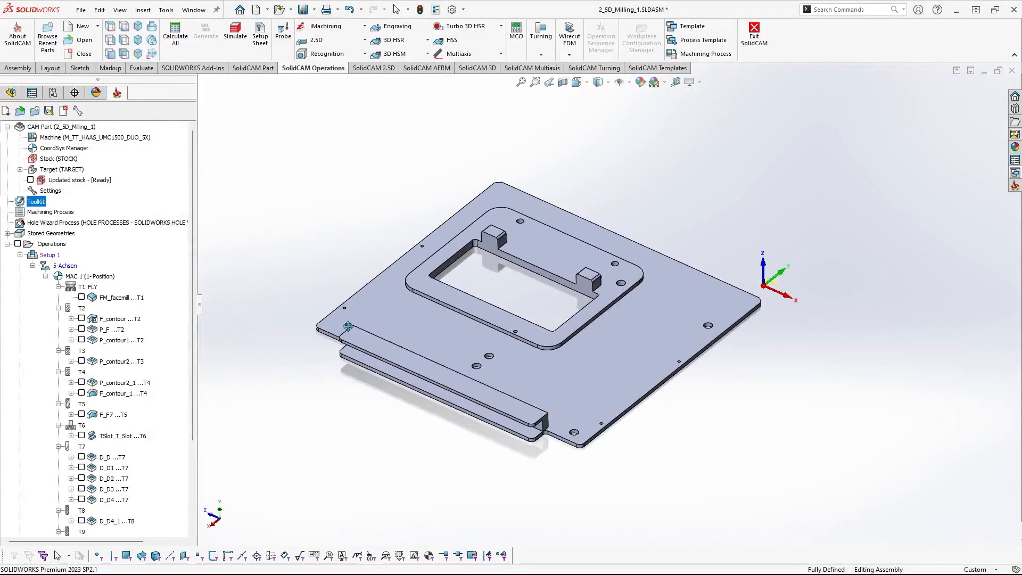
click(94, 136)
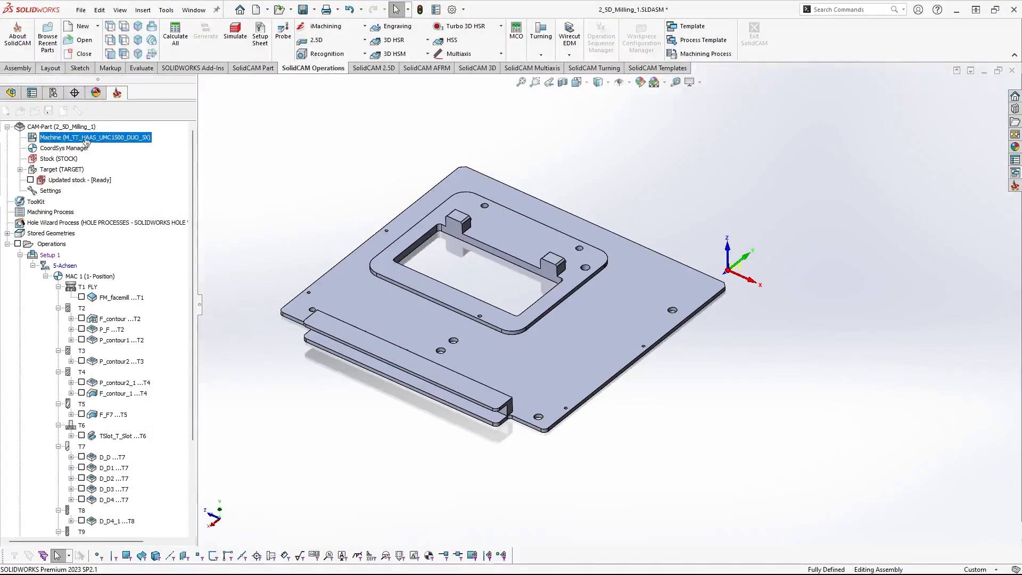
double_click(95, 137)
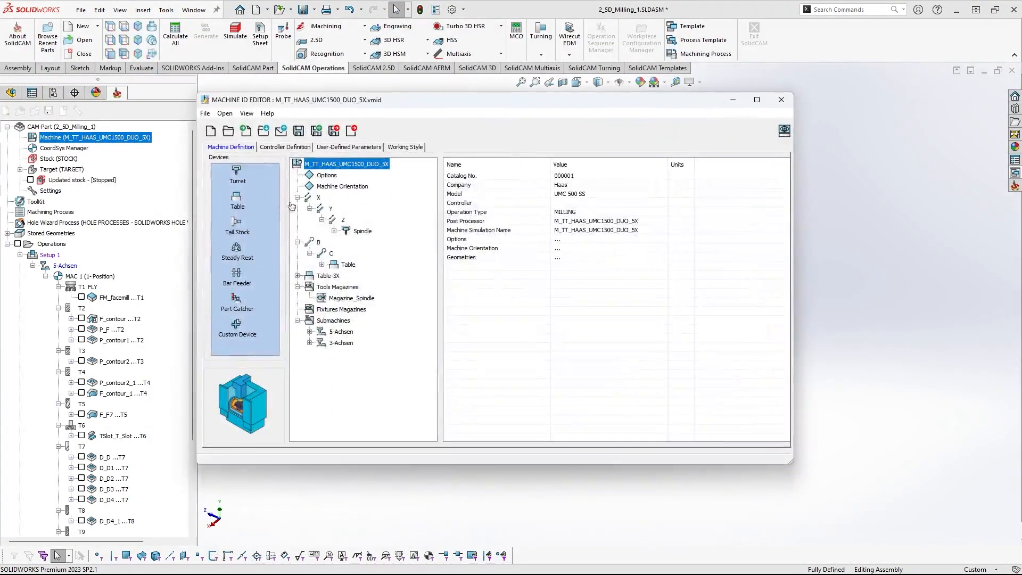
click(335, 230)
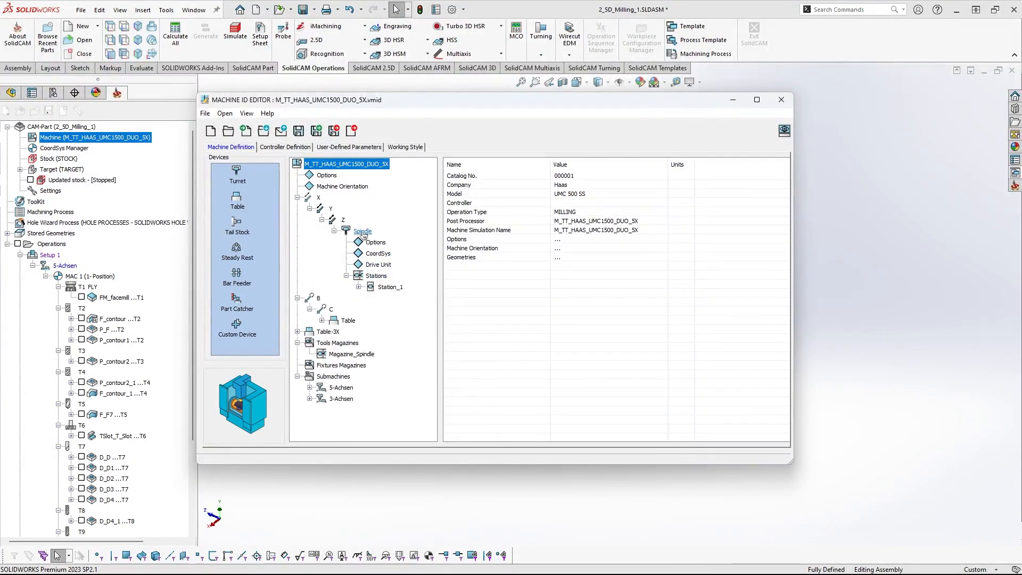
click(363, 231)
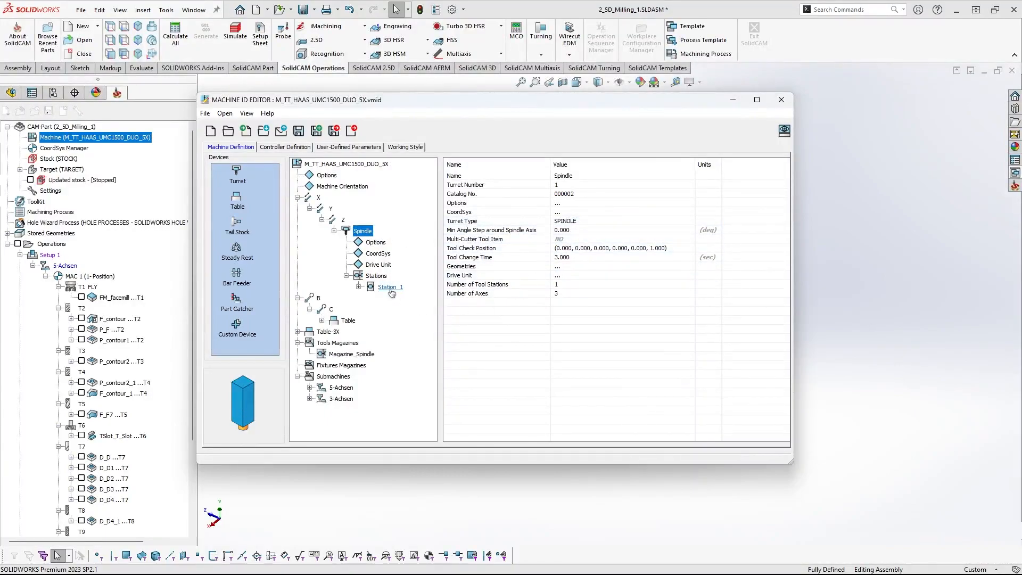
click(389, 287)
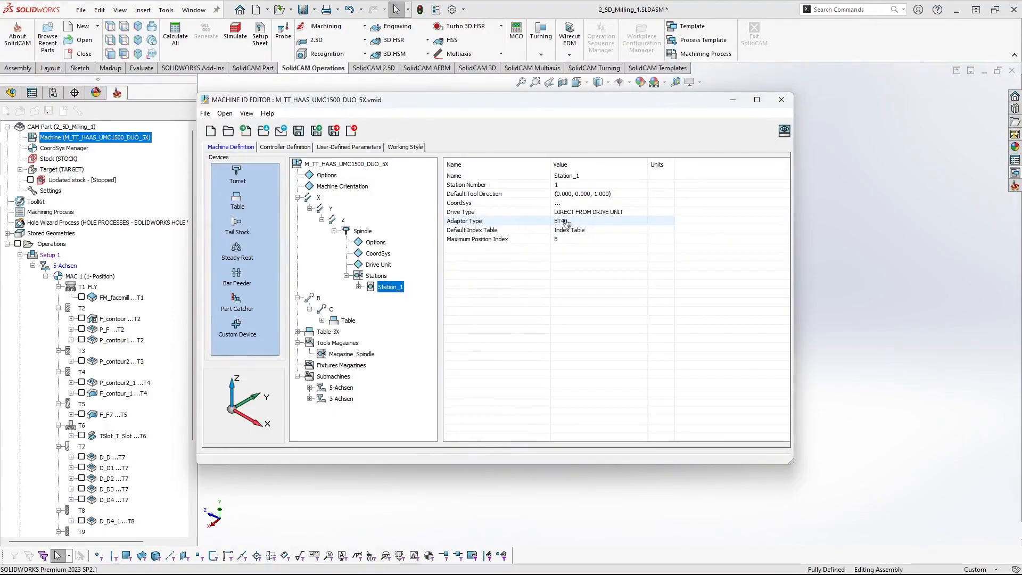
click(600, 221)
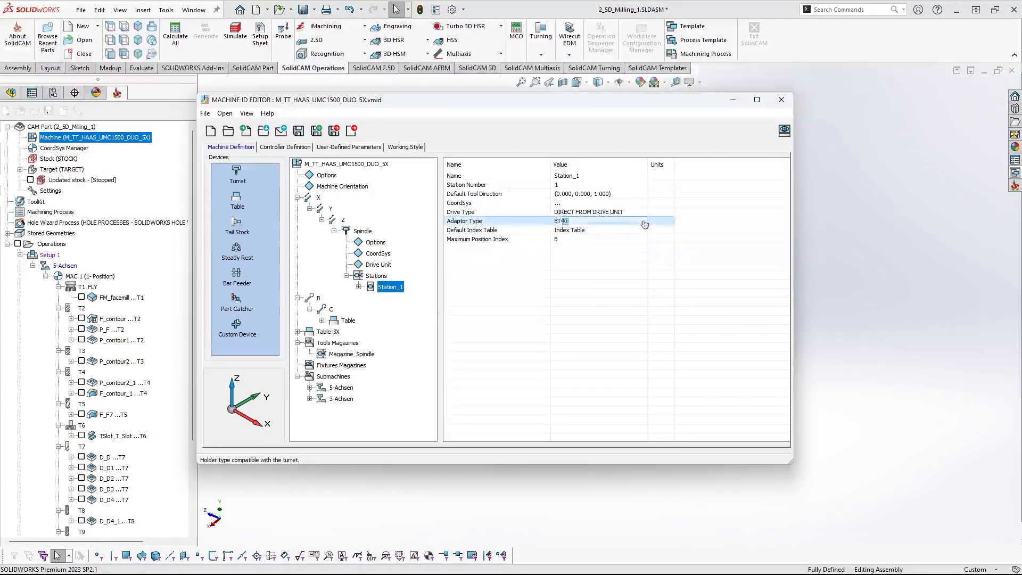
click(642, 221)
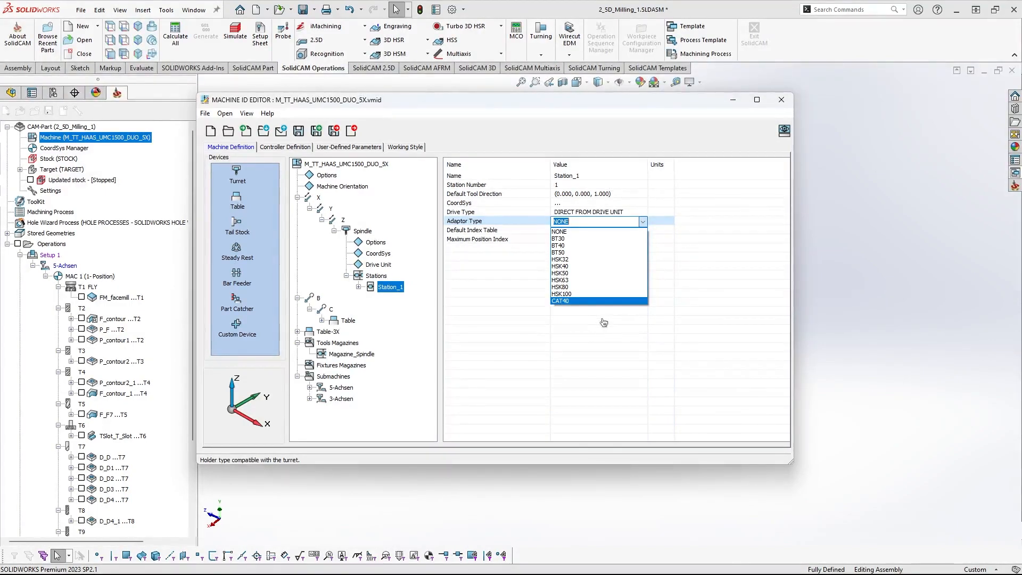
mouse_move(581, 246)
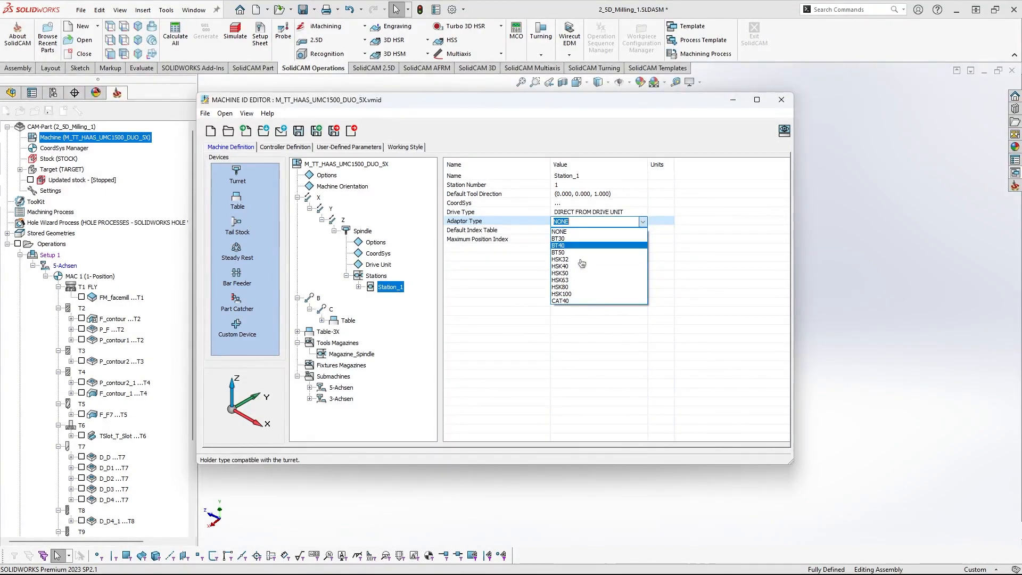
click(559, 246)
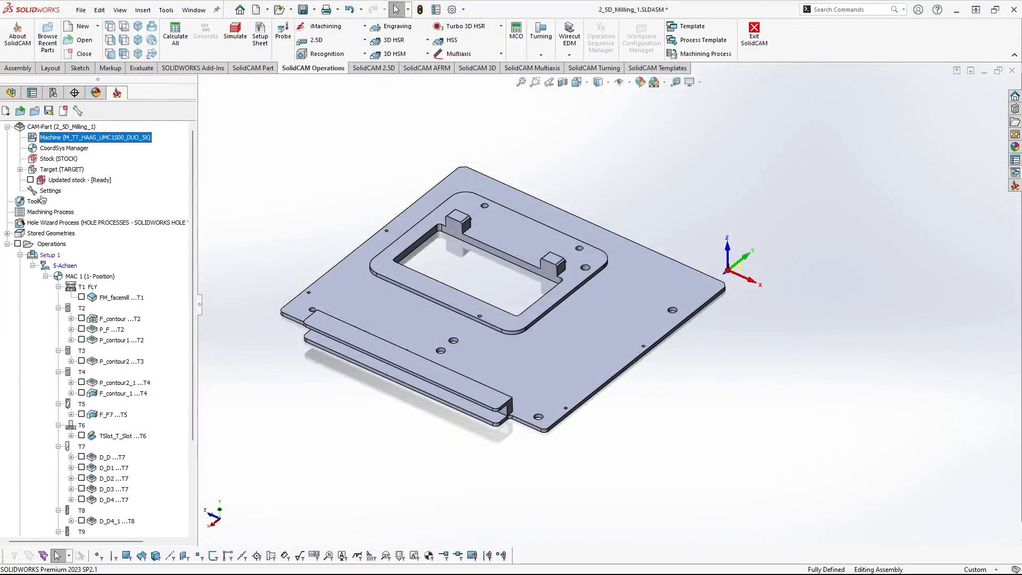
right_click(32, 201)
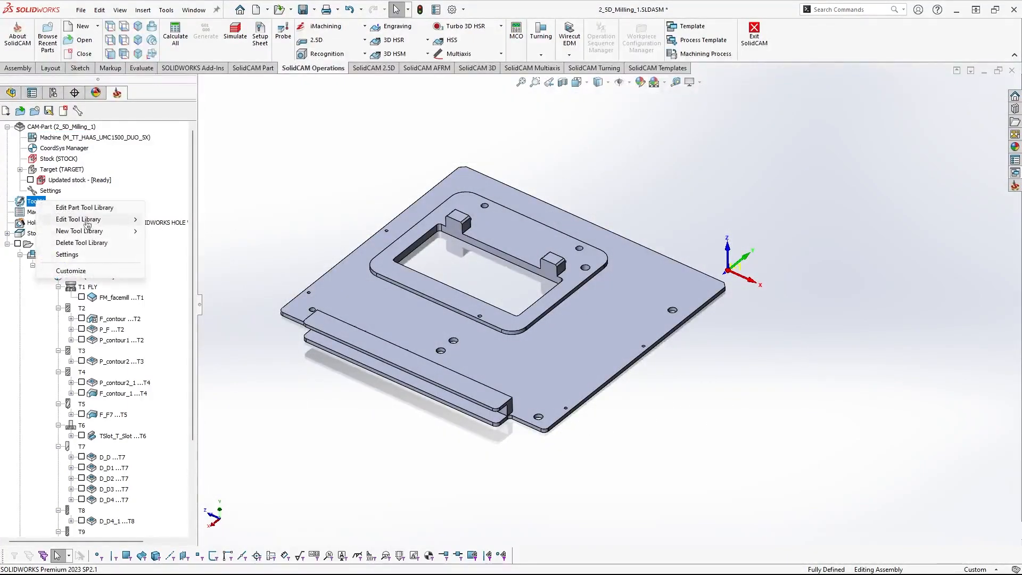
click(67, 255)
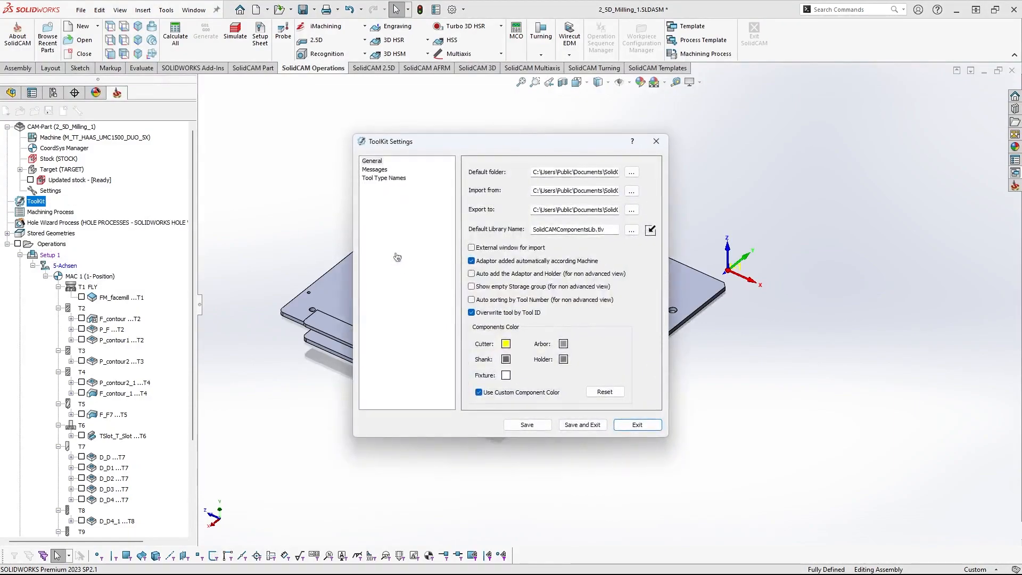
click(574, 229)
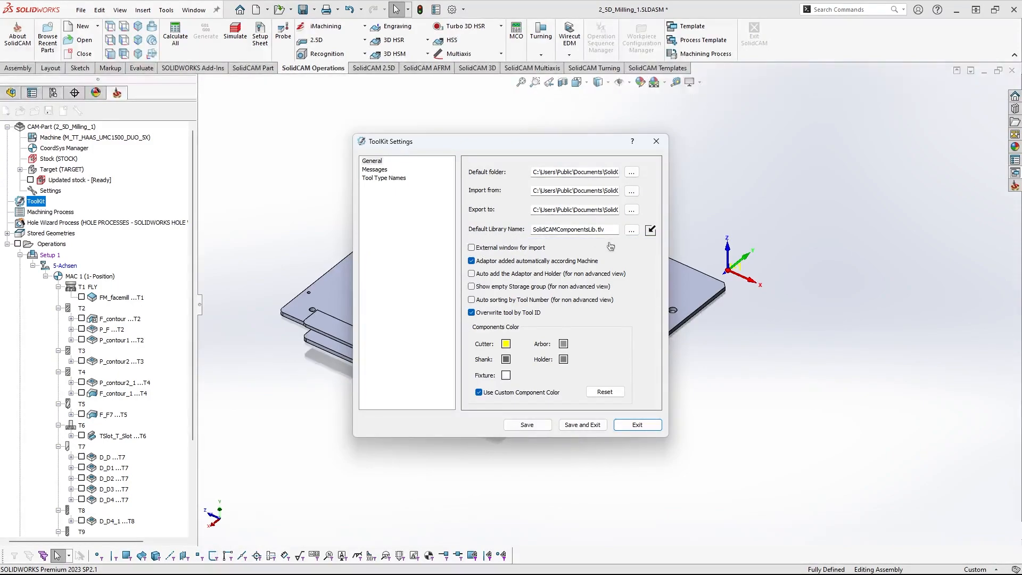
triple_click(572, 229)
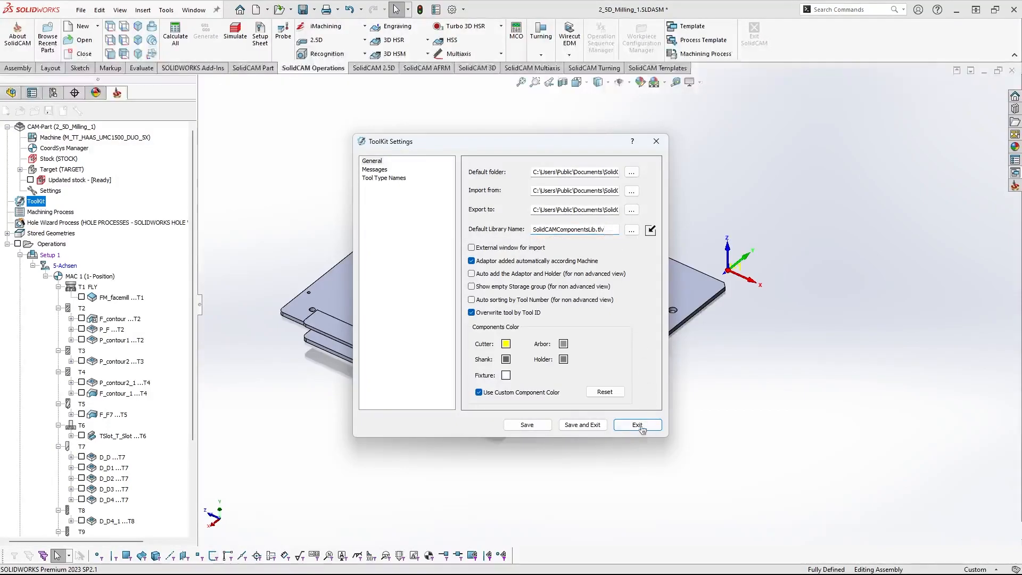
click(637, 425)
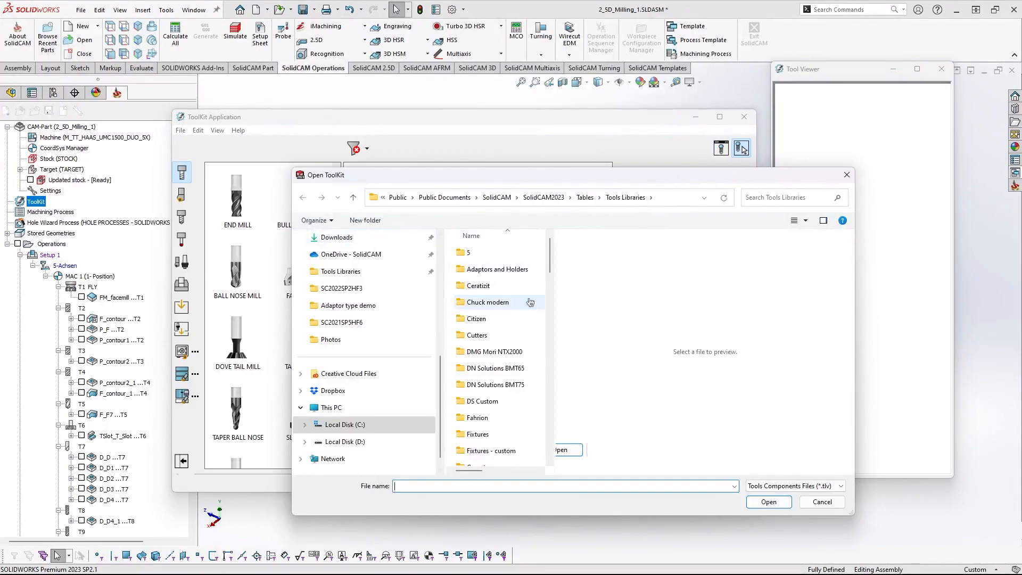
Open SolidCAMComponentsLib.tlv from the Open ToolKit file list
scroll(down, 3)
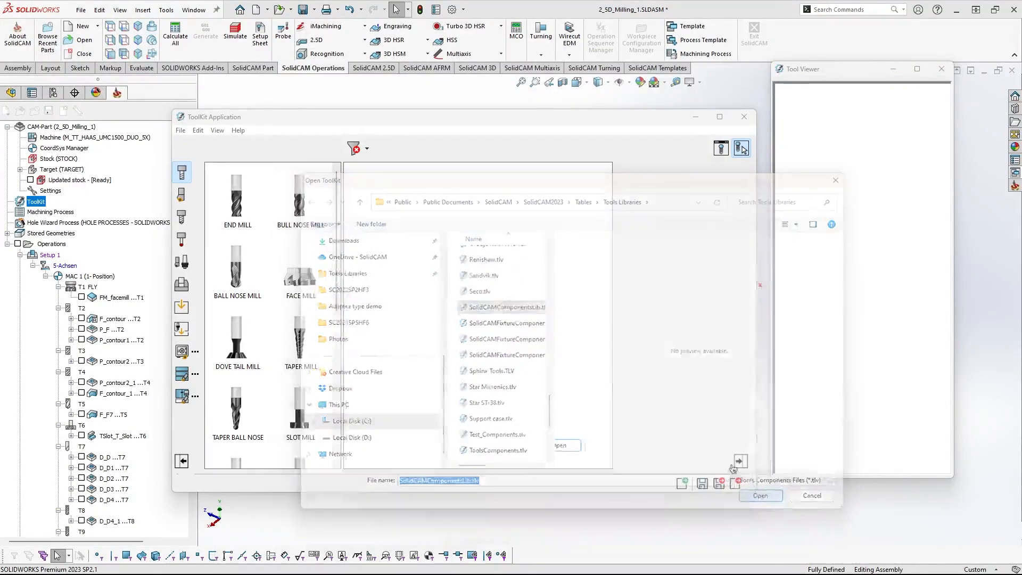
click(760, 496)
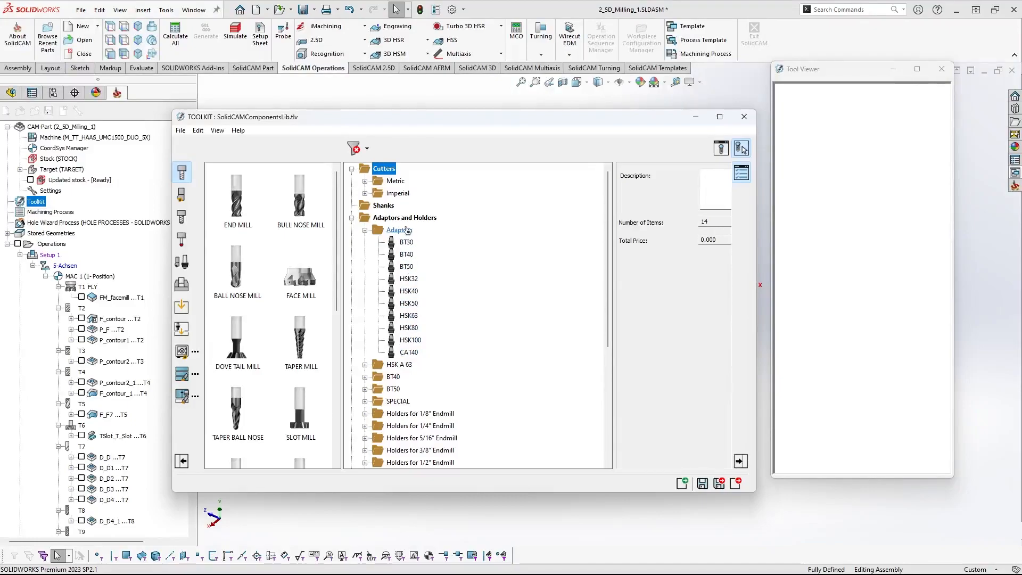
Review the BT30 adaptor's geometry and properties, then browse the BT50 holders and collapse back
click(406, 242)
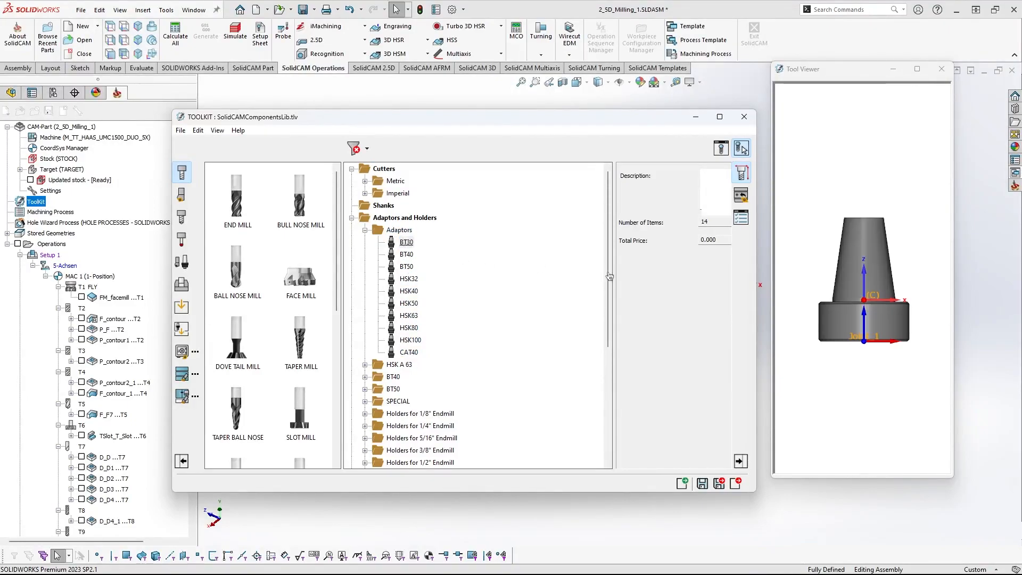
click(406, 242)
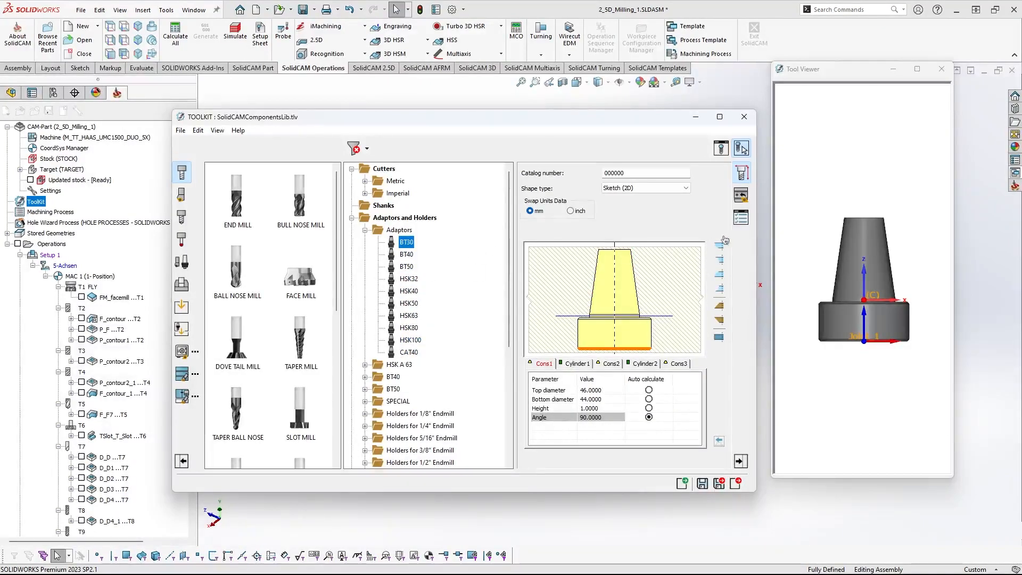
mouse_move(741, 217)
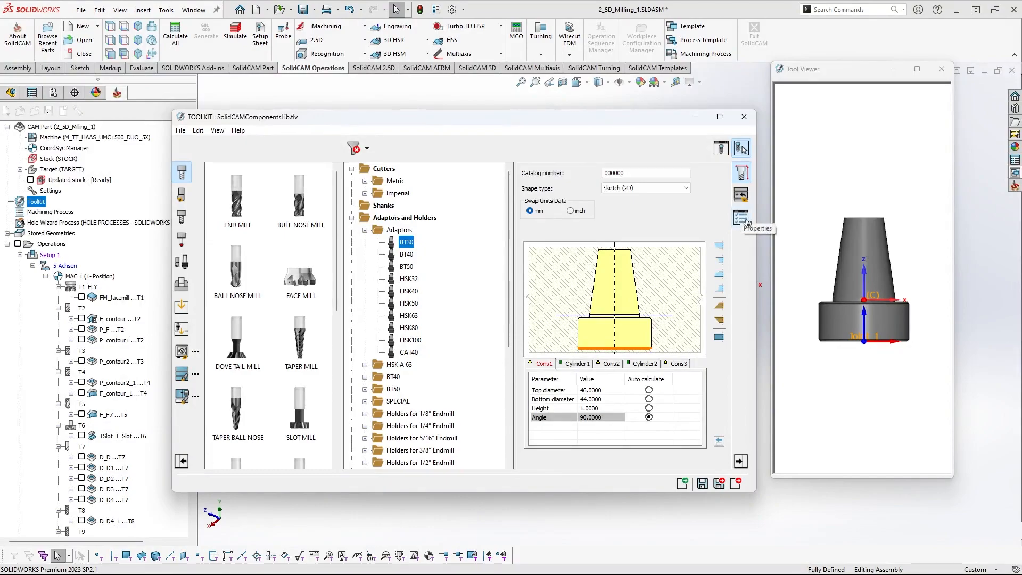
click(741, 218)
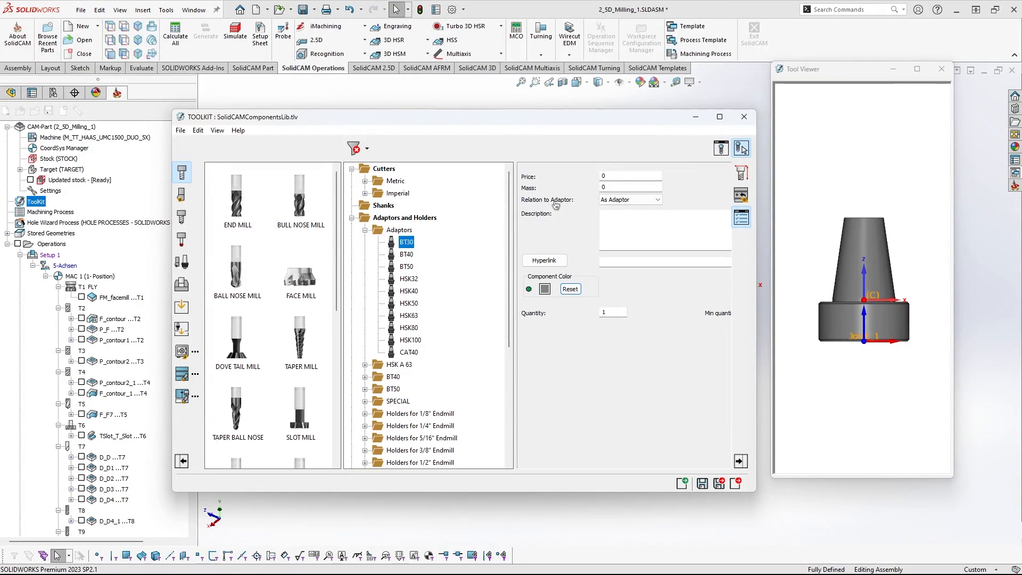
click(629, 200)
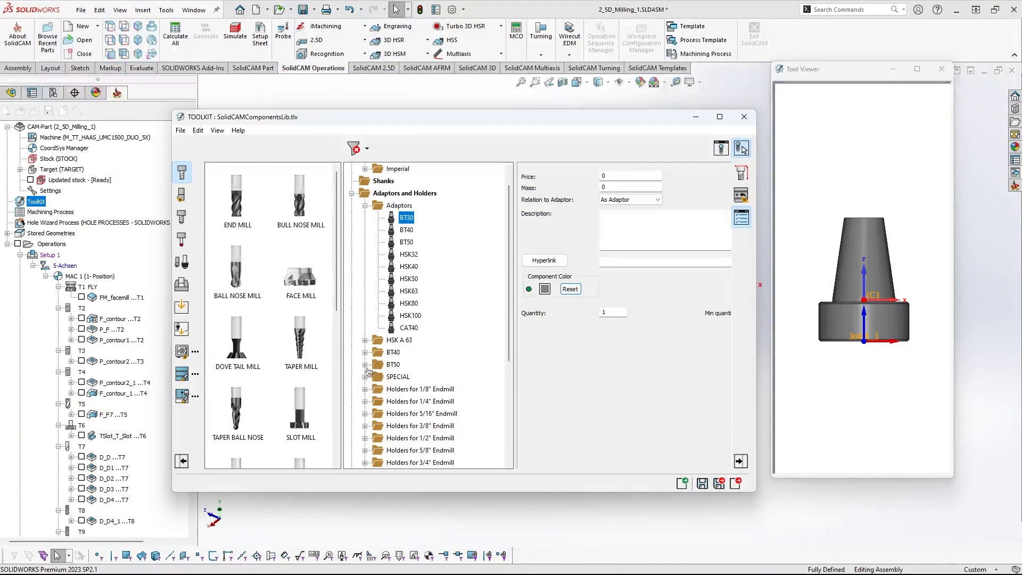
click(421, 242)
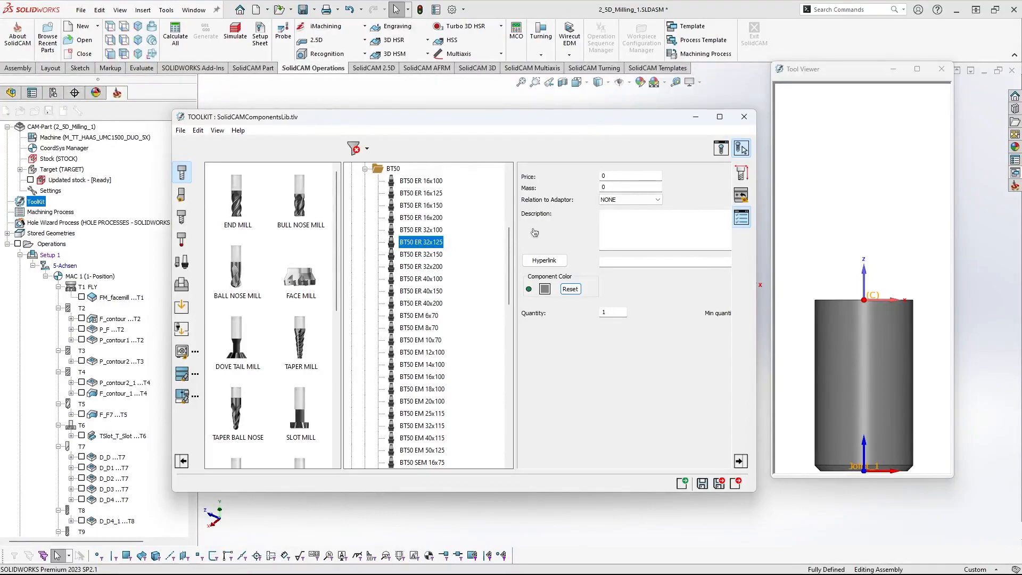
click(629, 199)
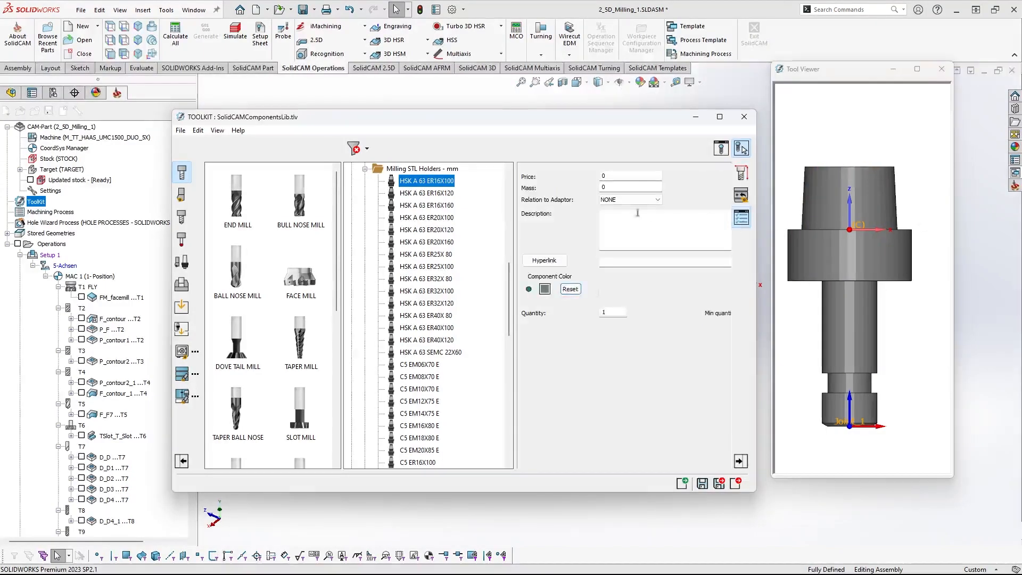
click(656, 199)
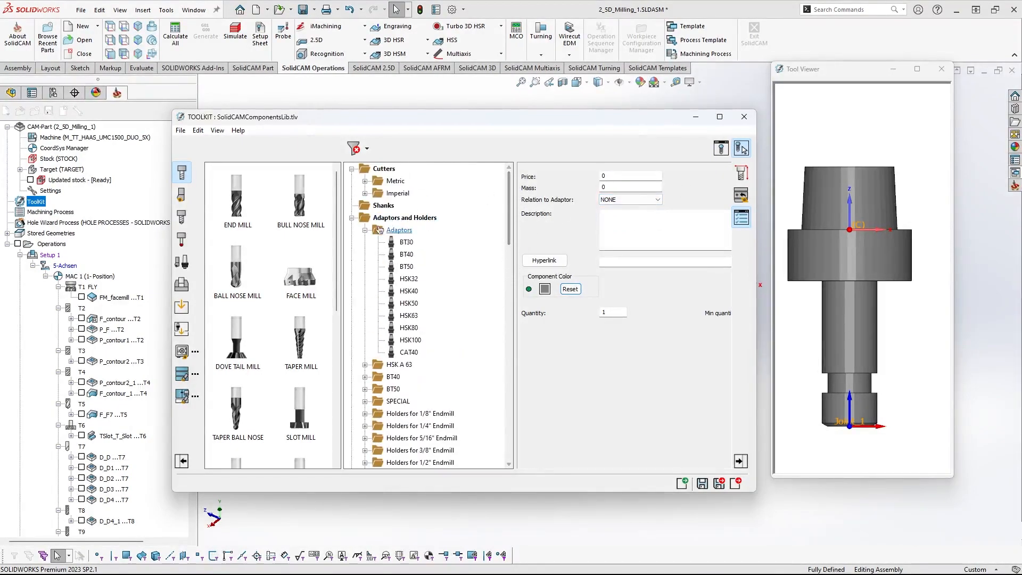
Add a Holder under the Adaptors folder from the Shanks/Holders palette, then close the library
click(399, 230)
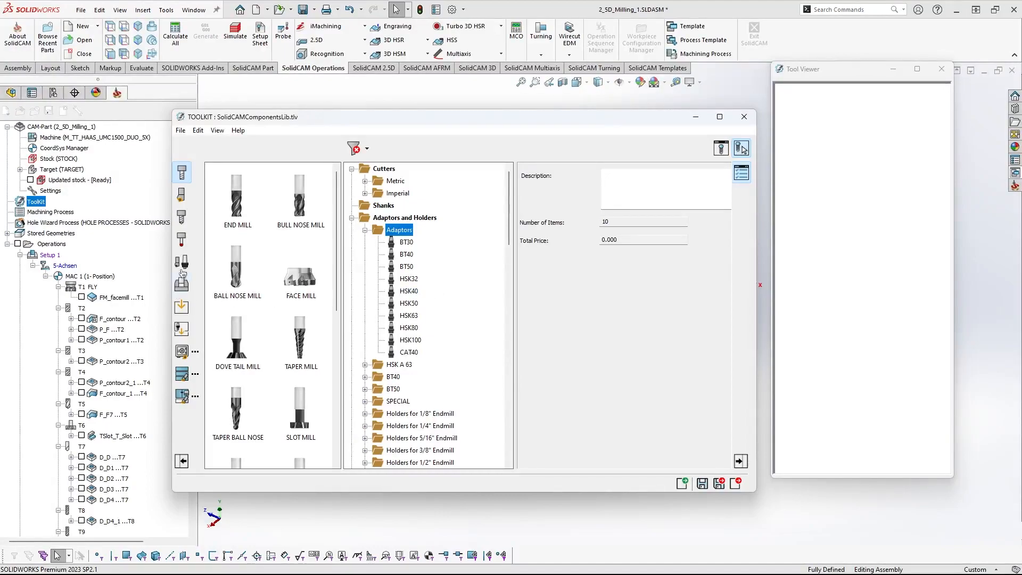
click(398, 230)
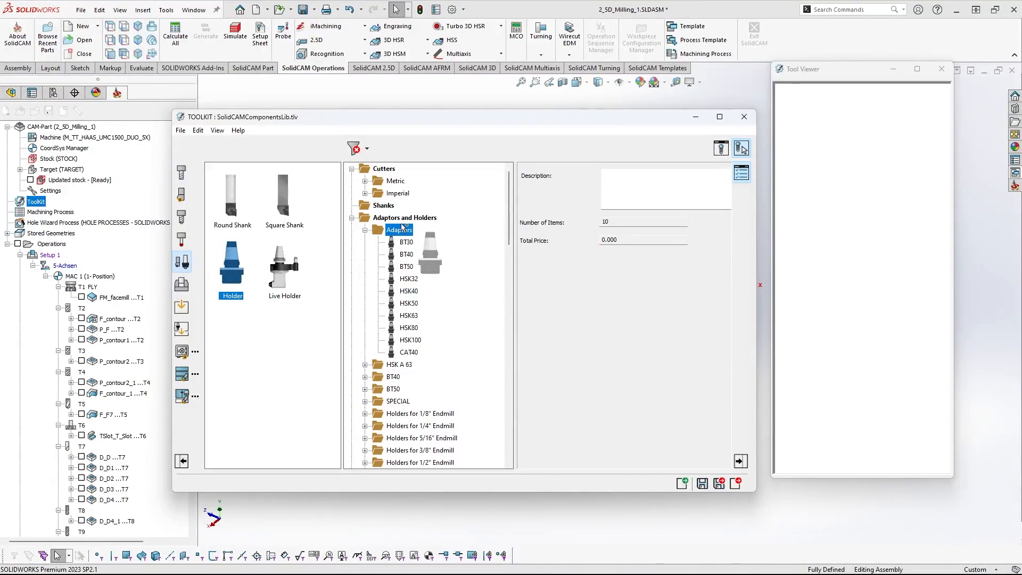
click(396, 376)
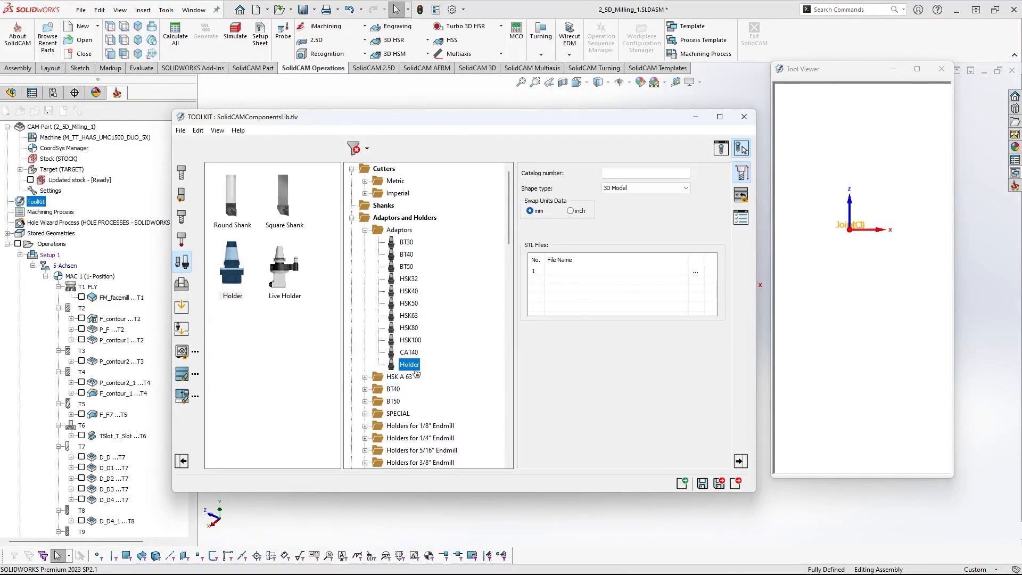
double_click(410, 364)
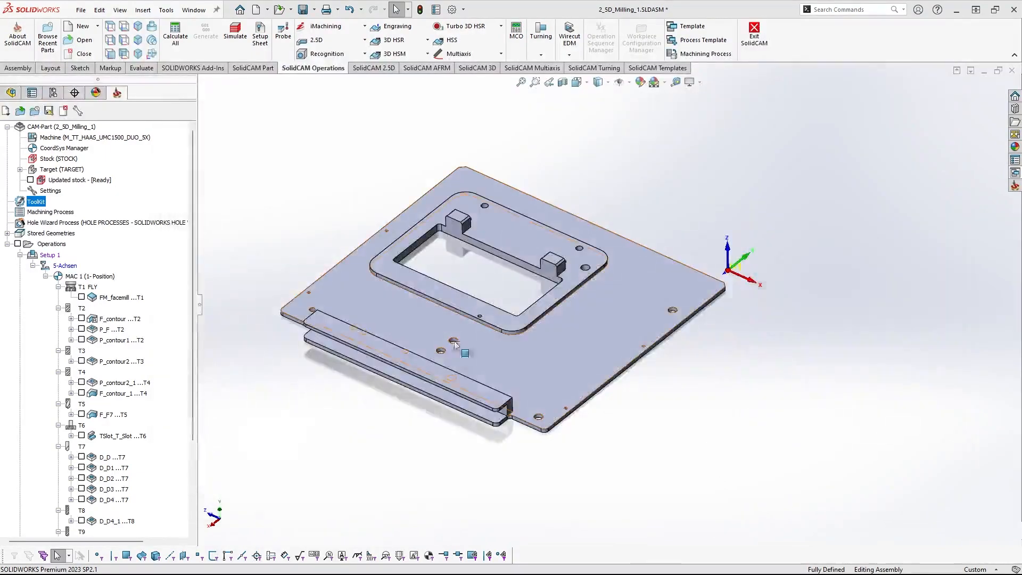
click(95, 137)
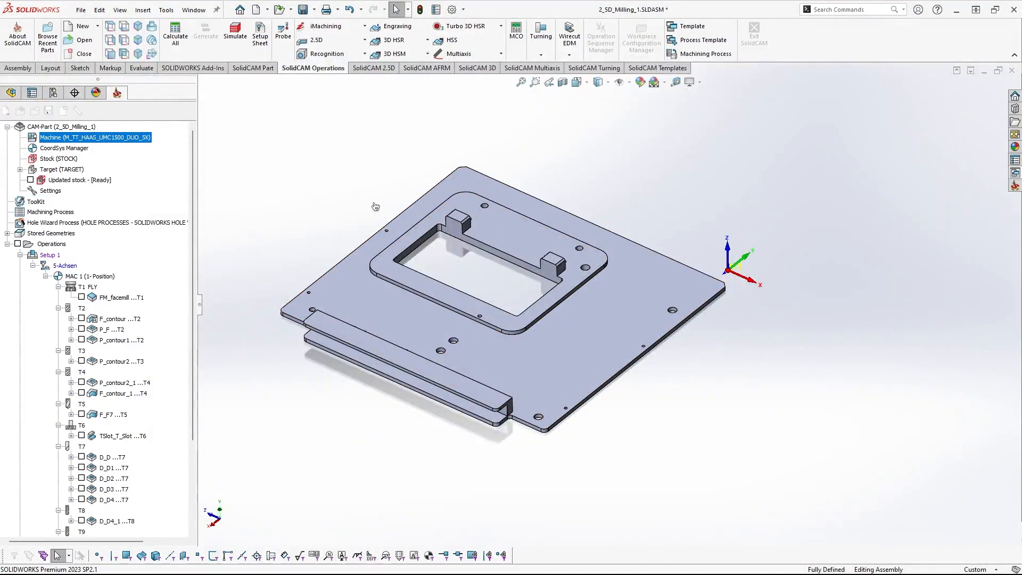
double_click(95, 137)
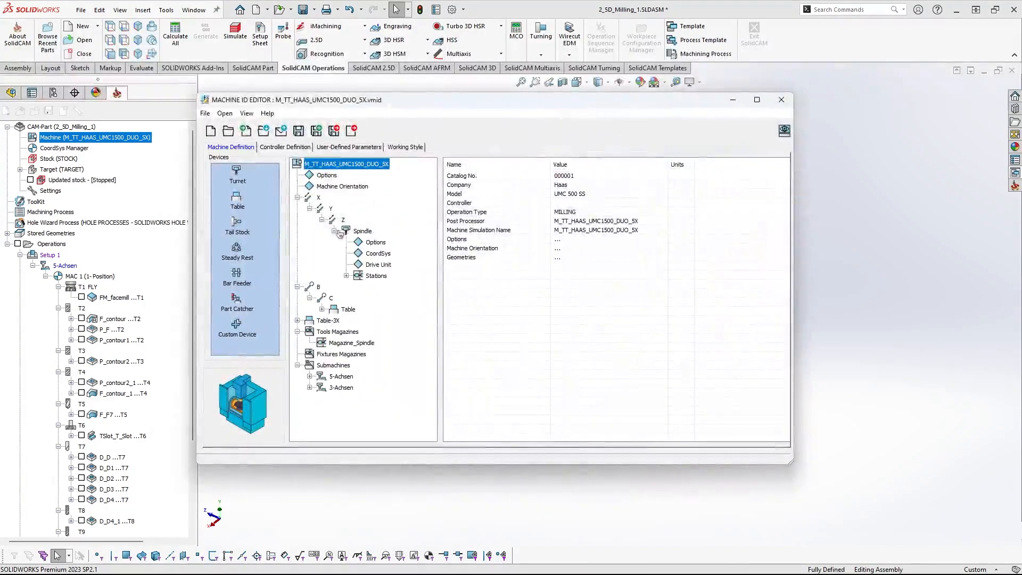
click(377, 276)
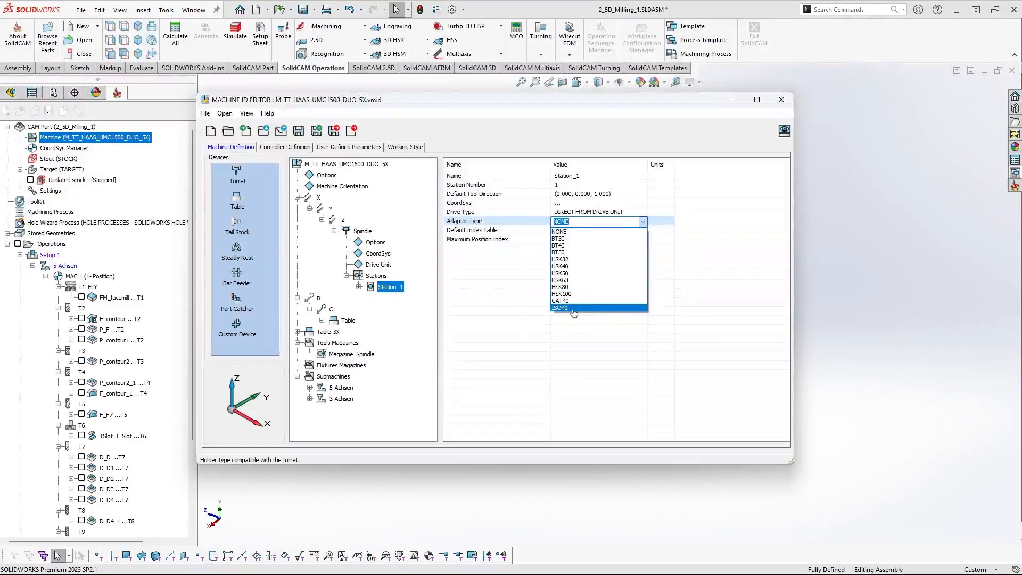
click(558, 246)
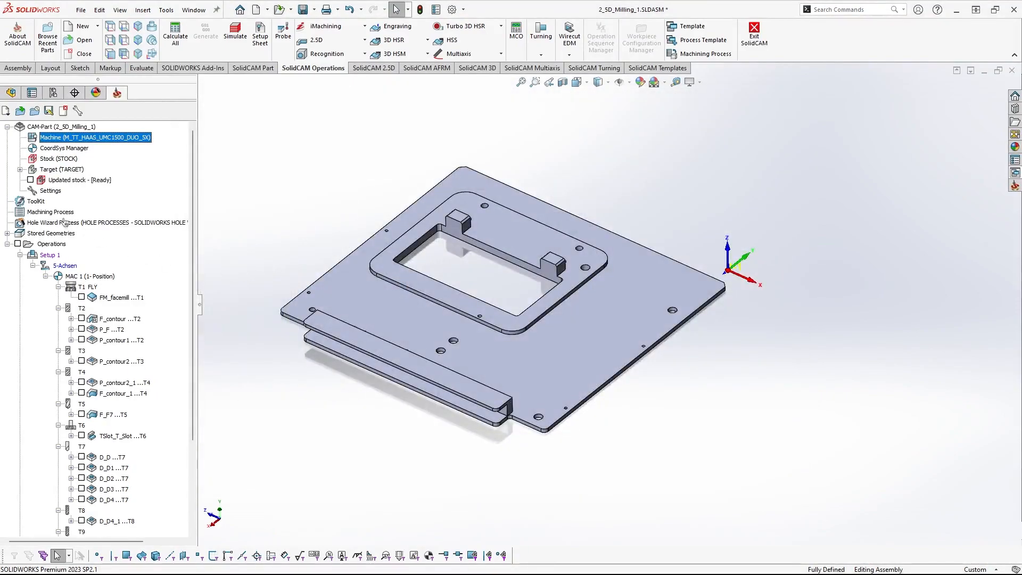
click(36, 201)
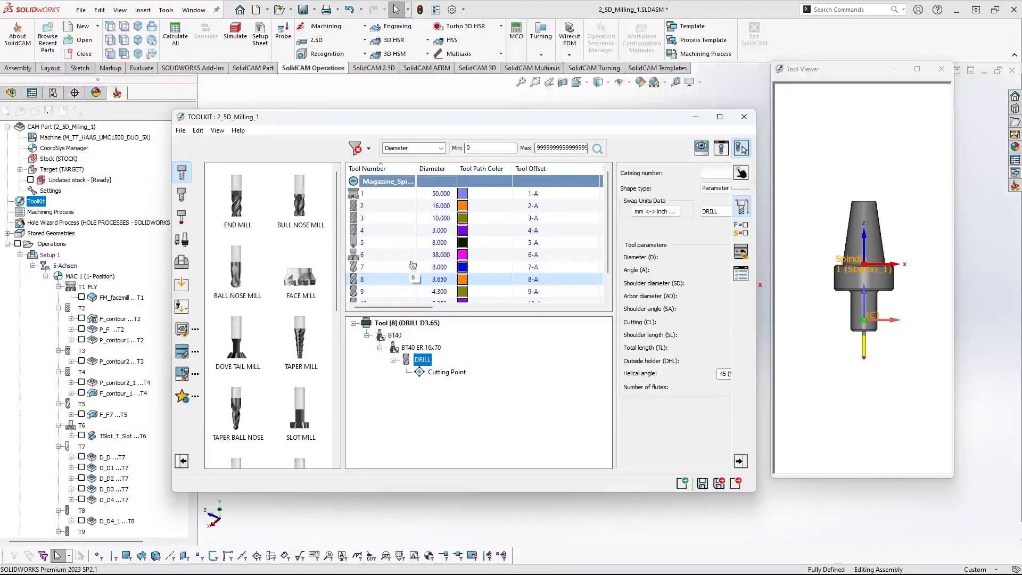
Uncheck 'Adaptor added automatically according Machine' in ToolKit settings and save
click(217, 130)
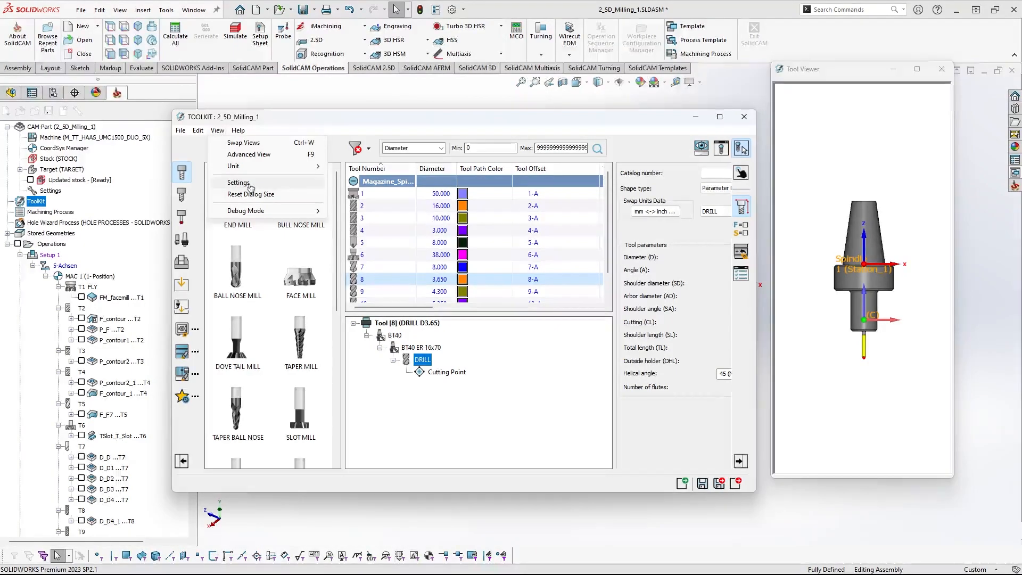
click(238, 183)
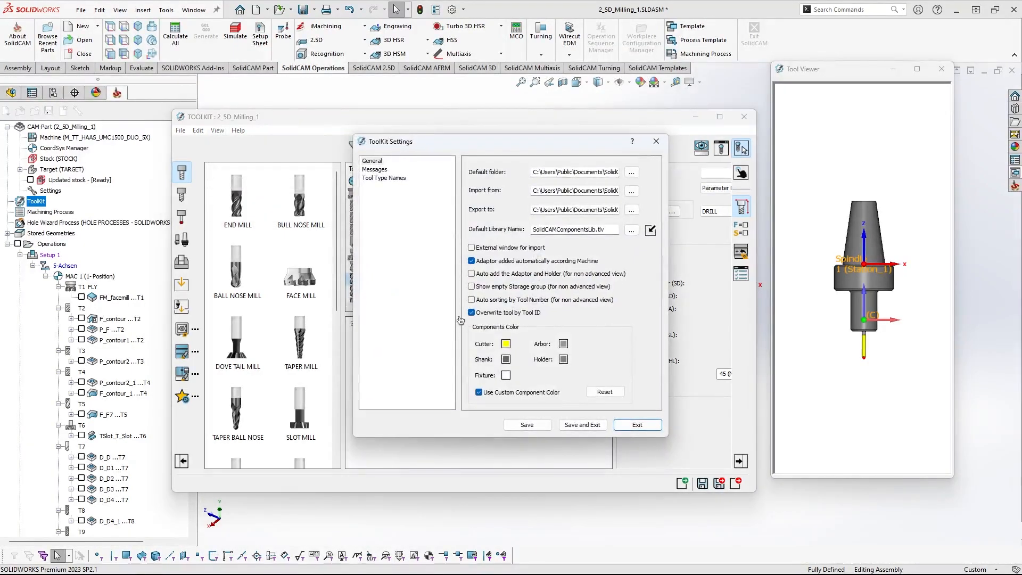
click(471, 261)
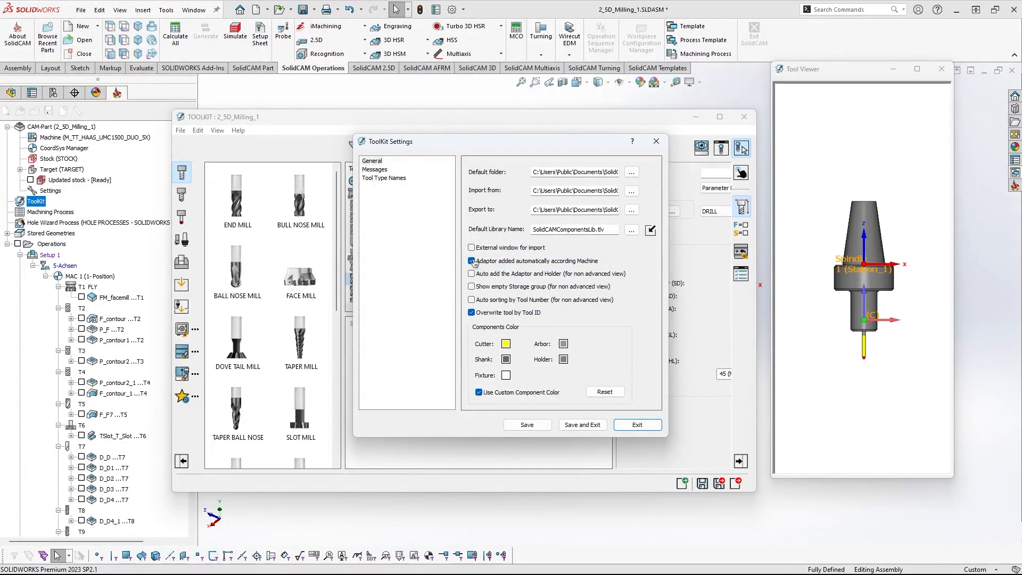
click(471, 261)
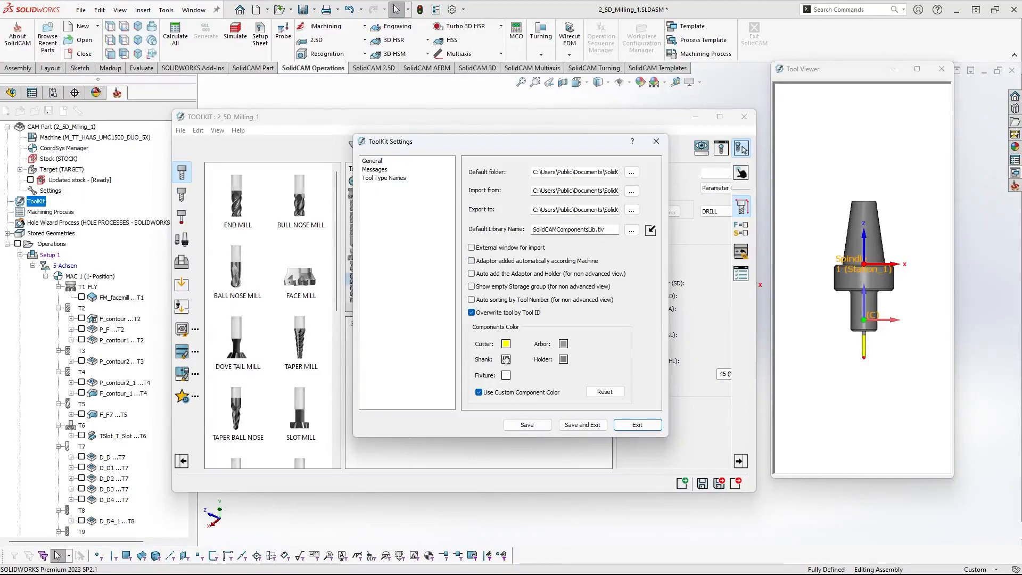
click(635, 424)
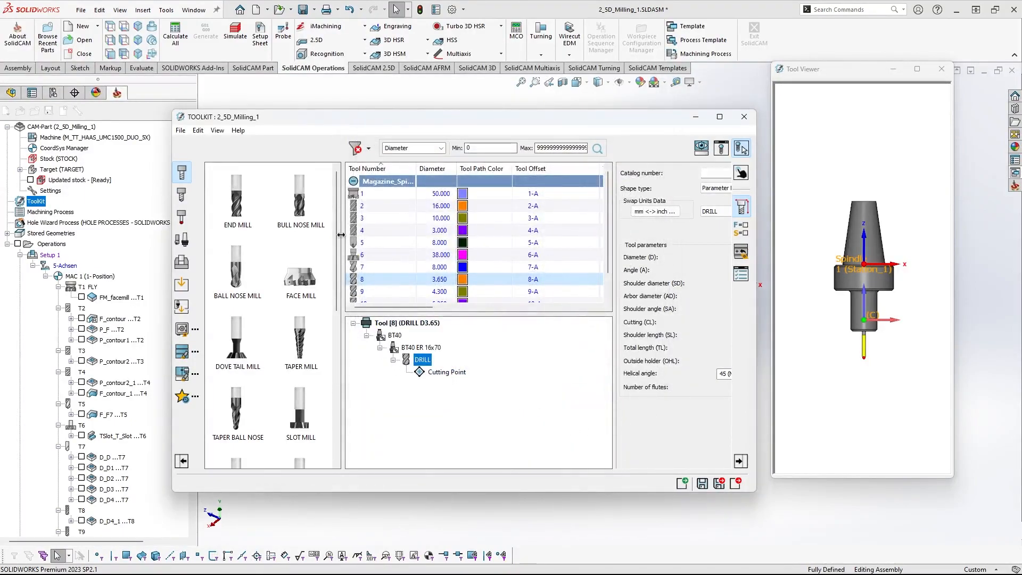
click(236, 197)
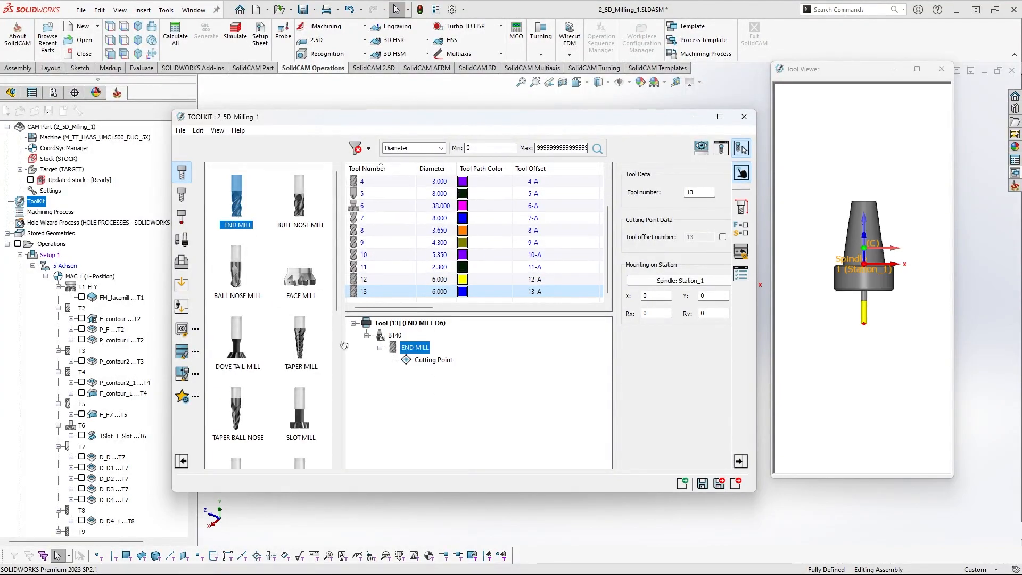
Add a 6 mm end mill as tool 13, mounted on a BT40 adaptor
click(394, 335)
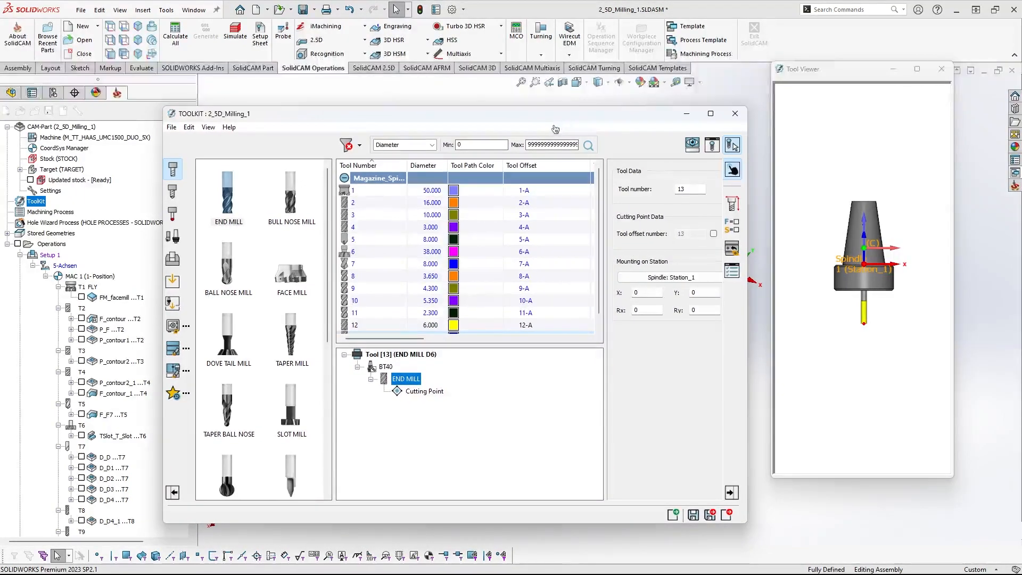
Run Find and Replace on the tool magazine searching for 'BT4' components
right_click(378, 178)
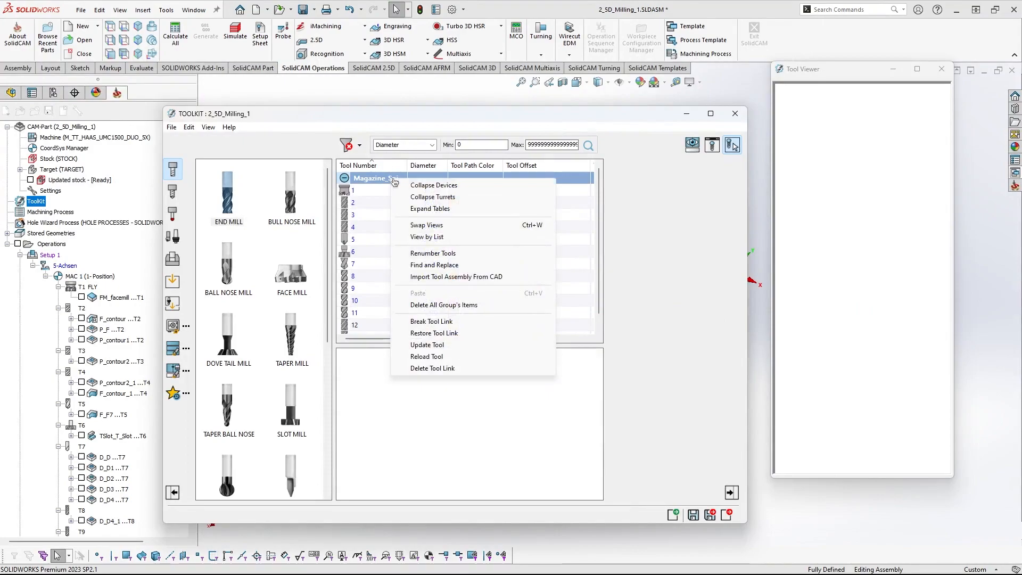
mouse_move(433, 264)
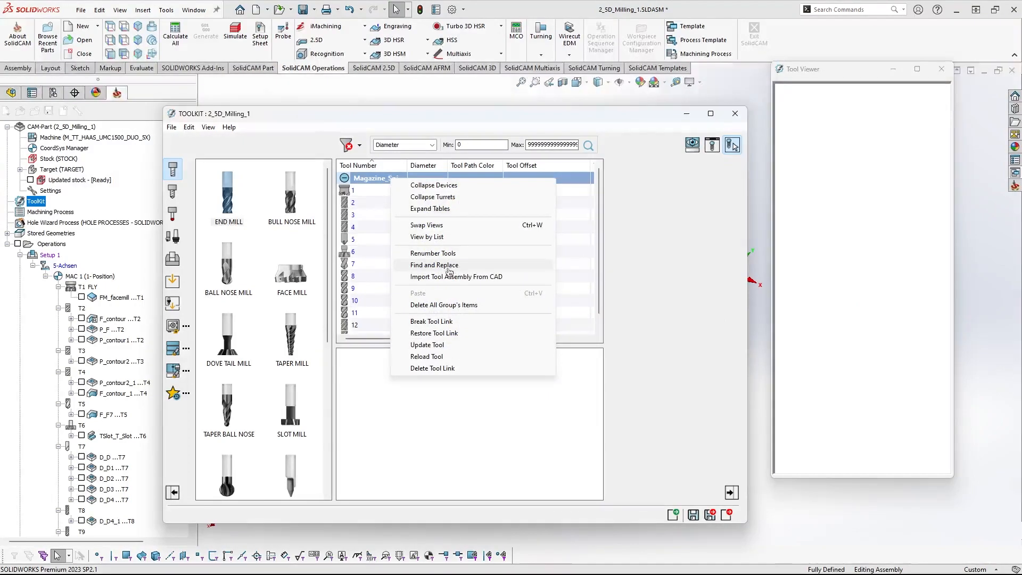
click(433, 264)
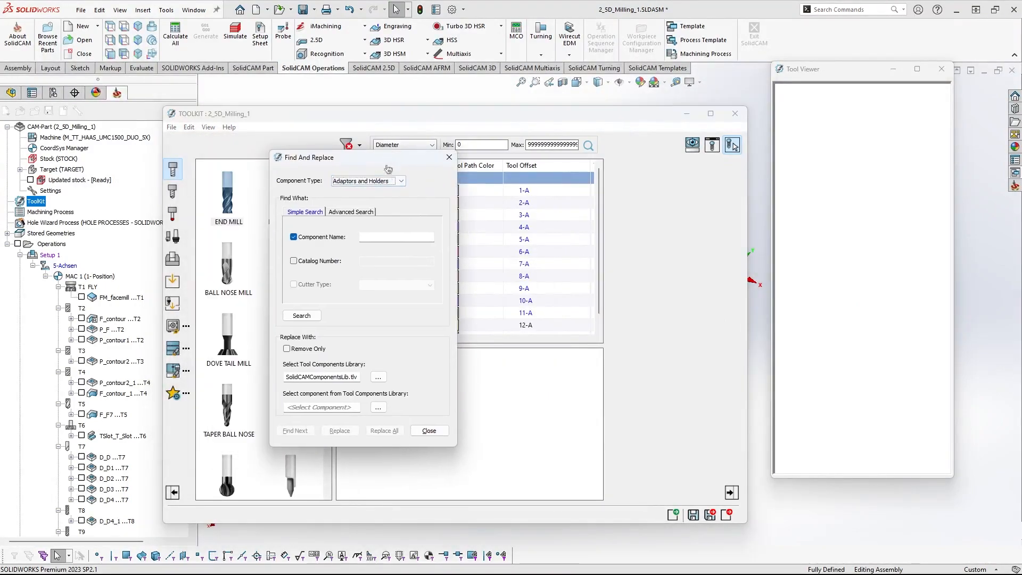
text(BT4)
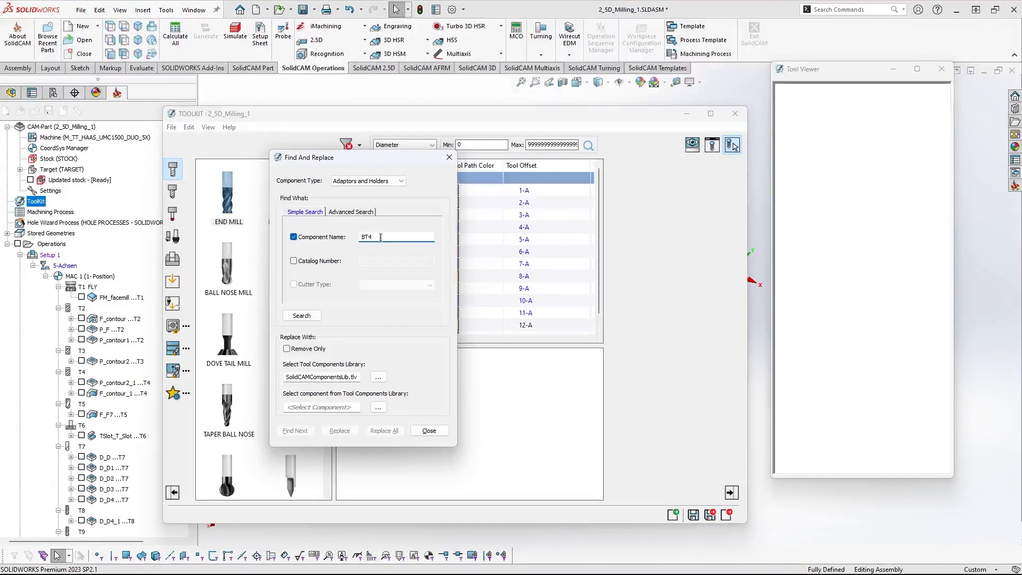
click(301, 316)
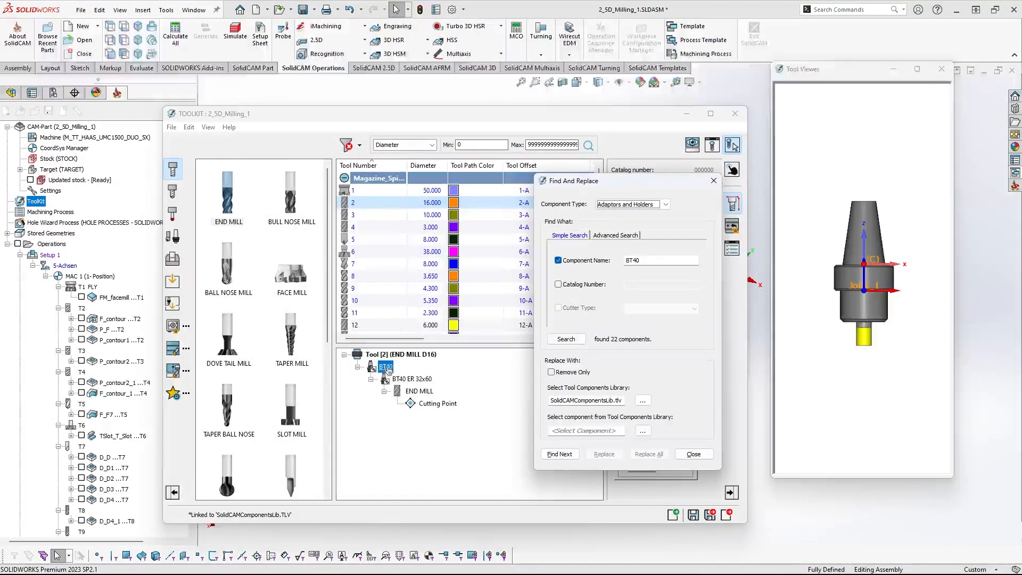
Select tool 2's BT40 adaptor and BT40 ER 32x60 holder, then open Advanced Search
click(410, 378)
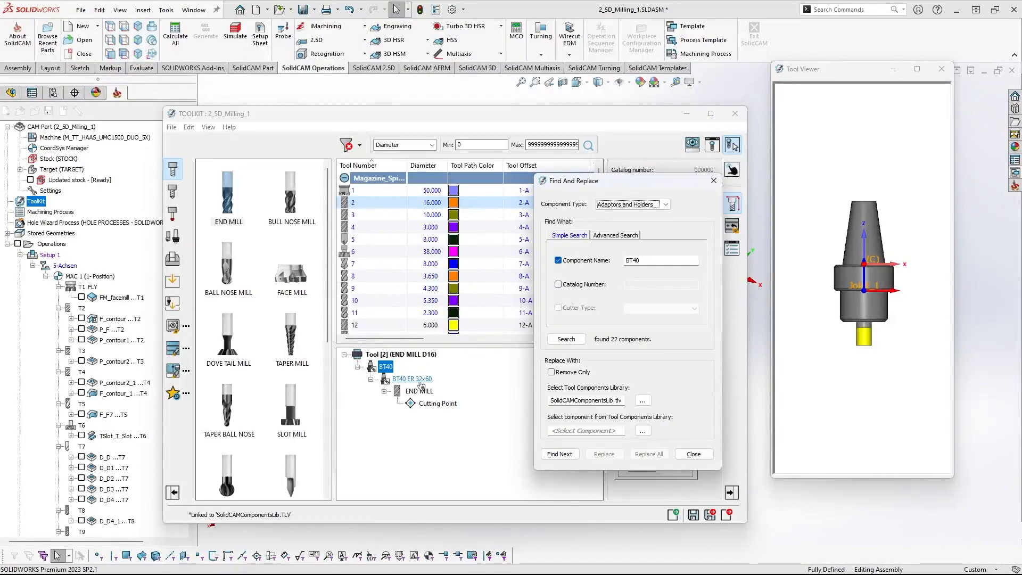
click(565, 339)
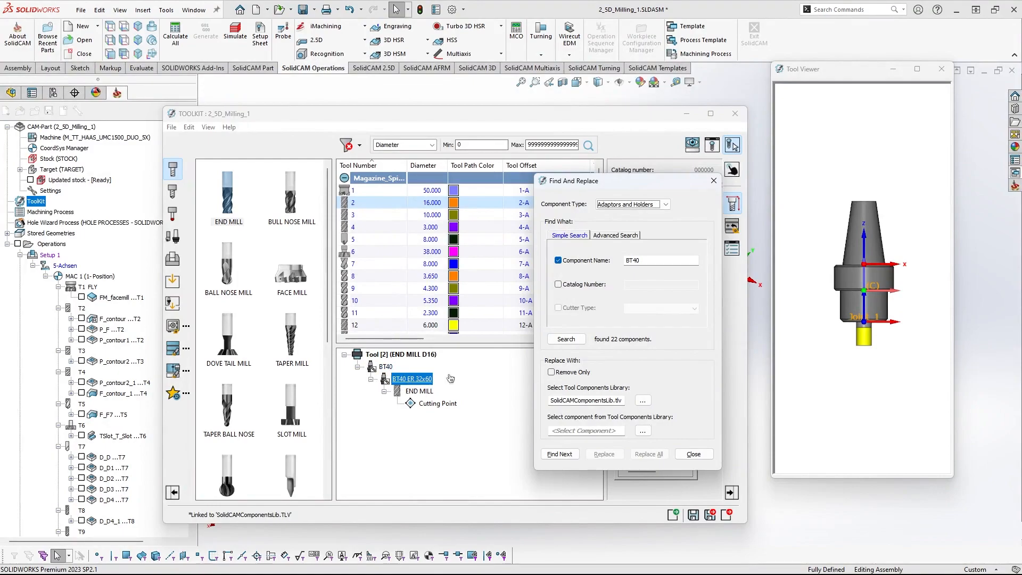
click(614, 235)
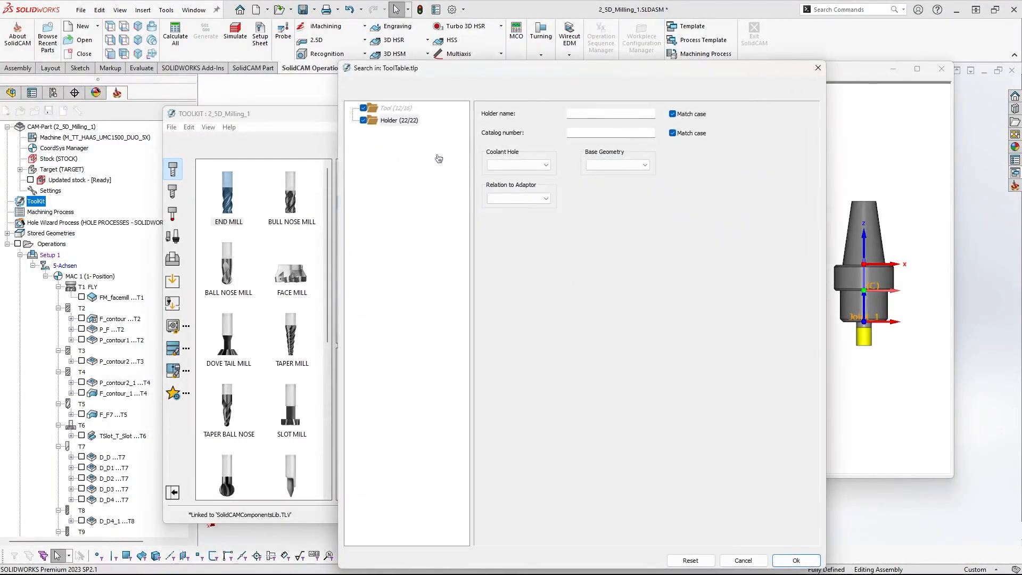
Search for holders named BT40 with relation As Adaptor, then open Select Component
text(BT40)
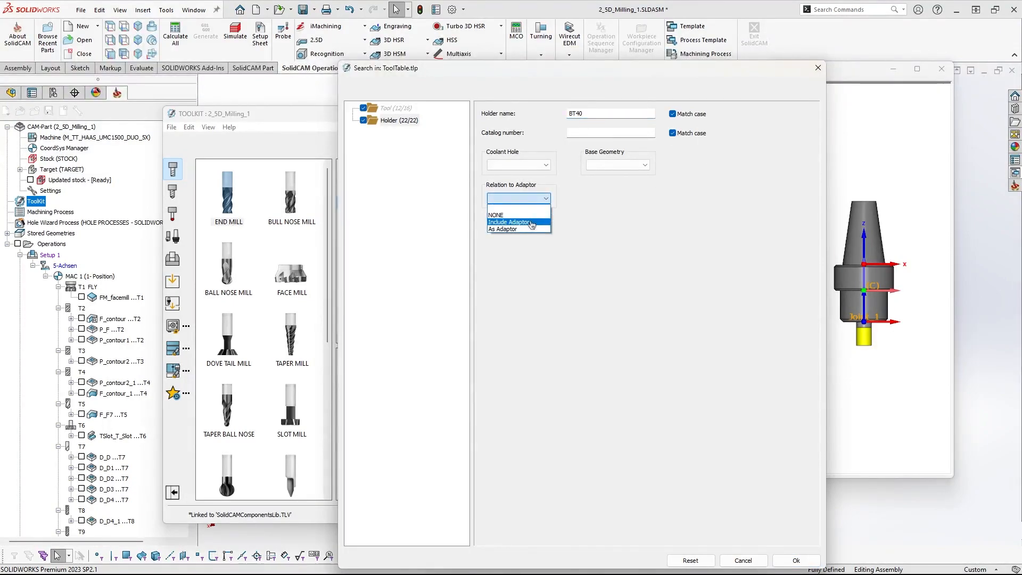
click(502, 229)
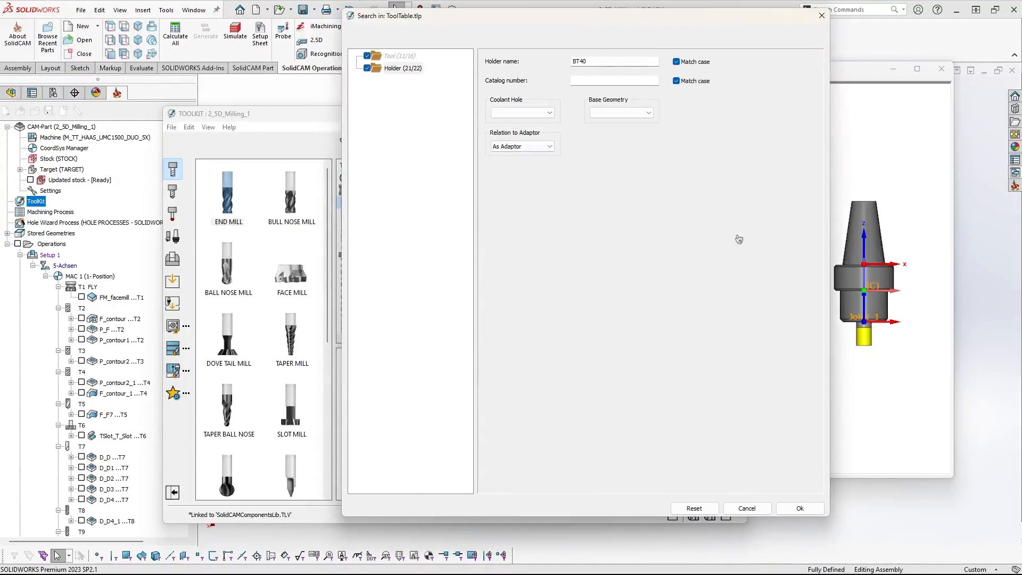
click(228, 189)
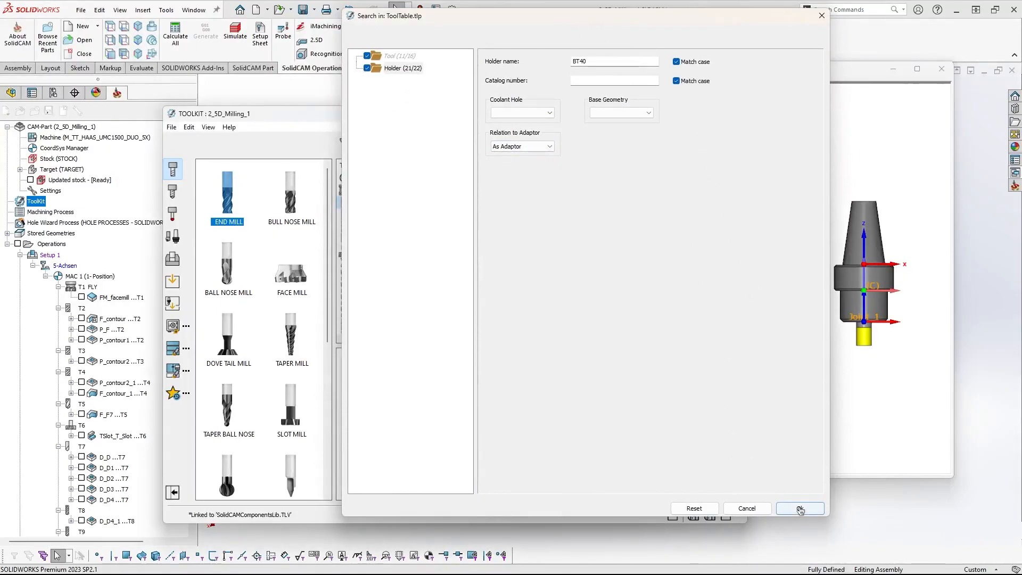
click(800, 509)
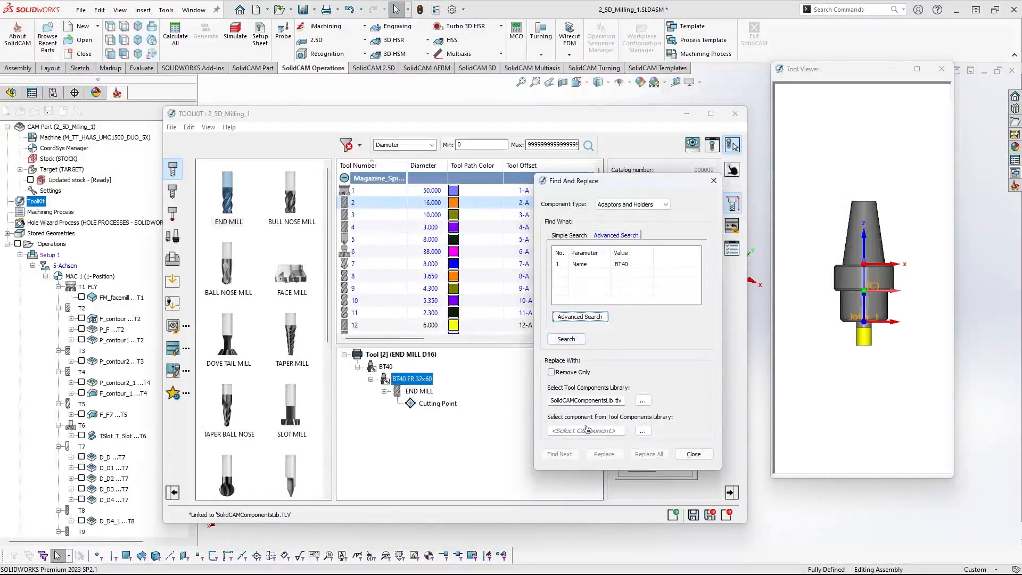
click(566, 339)
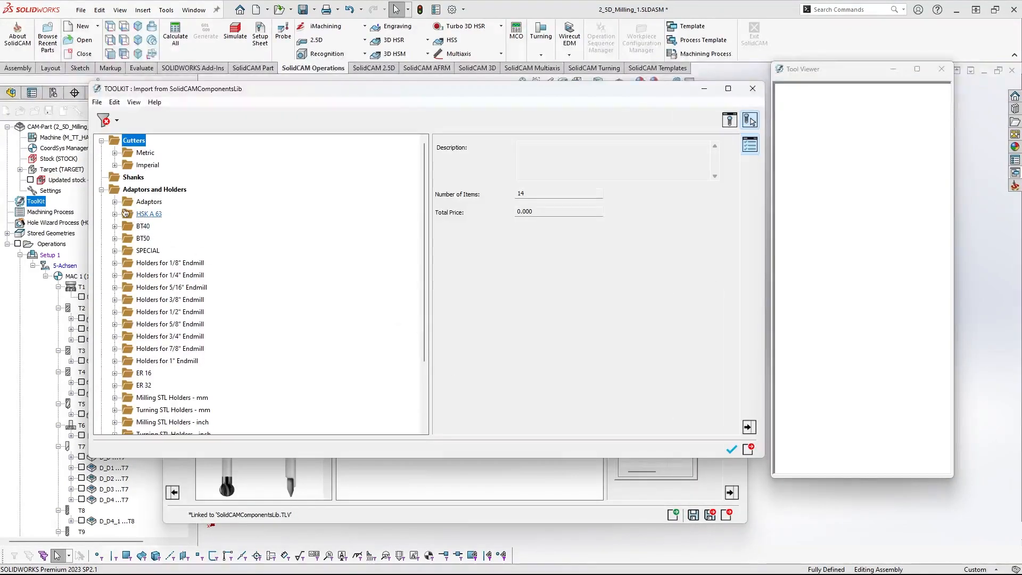
Replace all BT40 adaptors with HSK63, then close the ToolKit answering No to saving
click(114, 202)
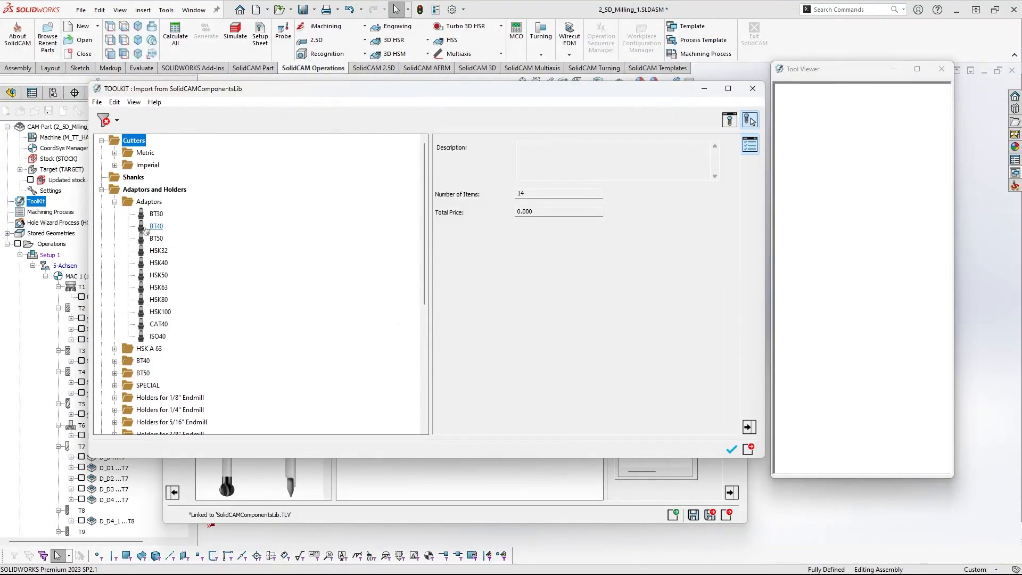
click(158, 287)
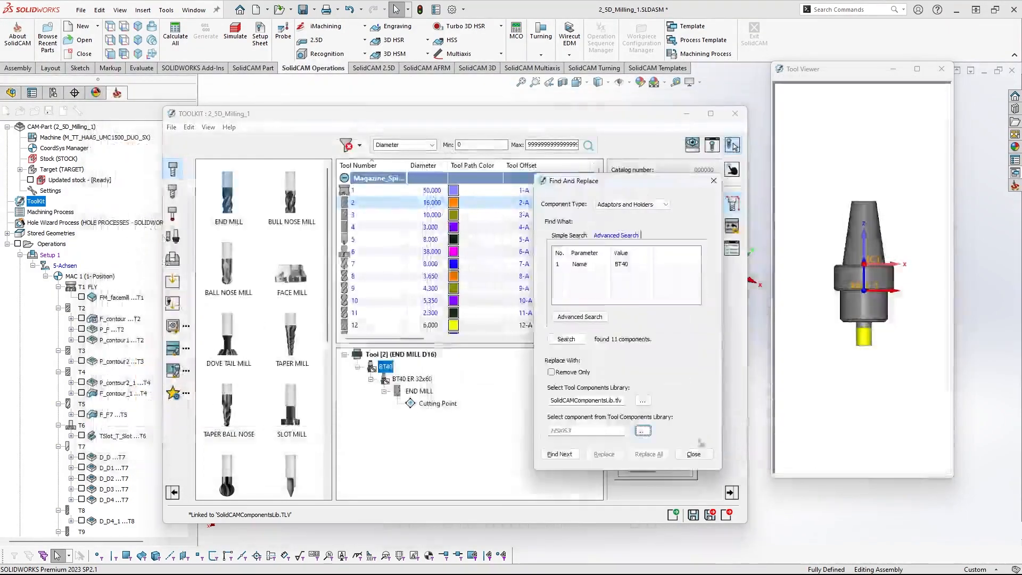
click(649, 454)
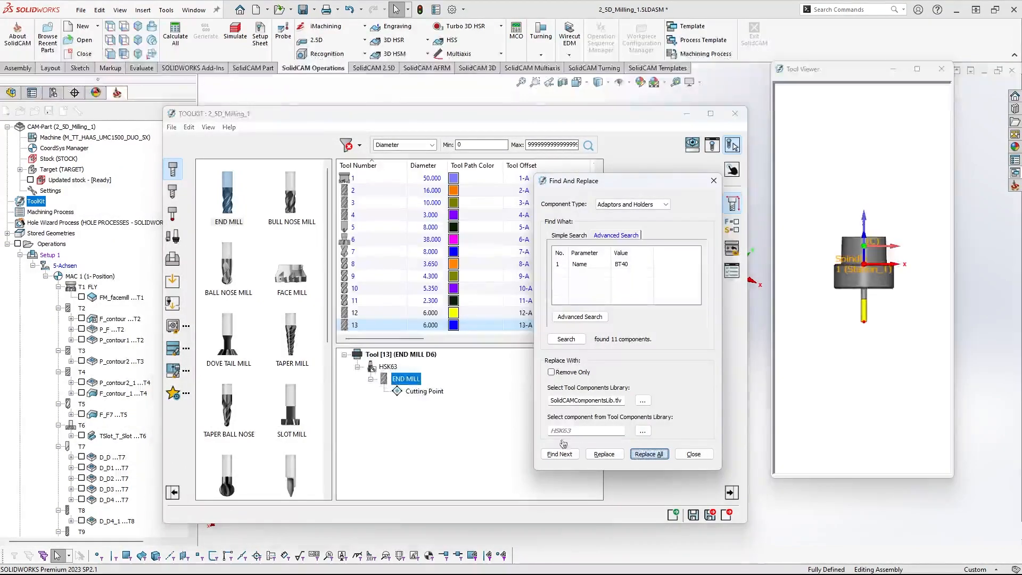
click(648, 454)
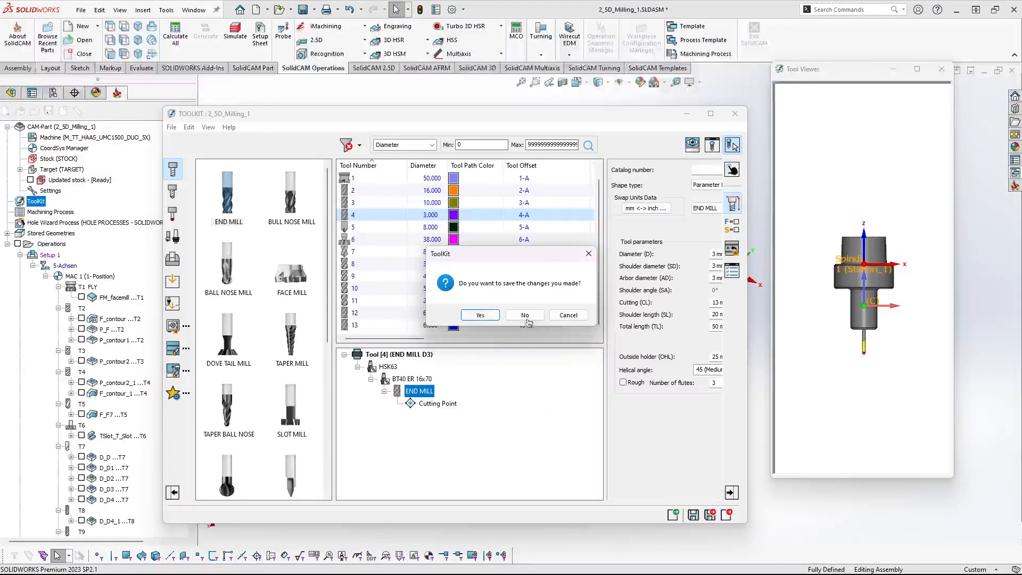
click(524, 315)
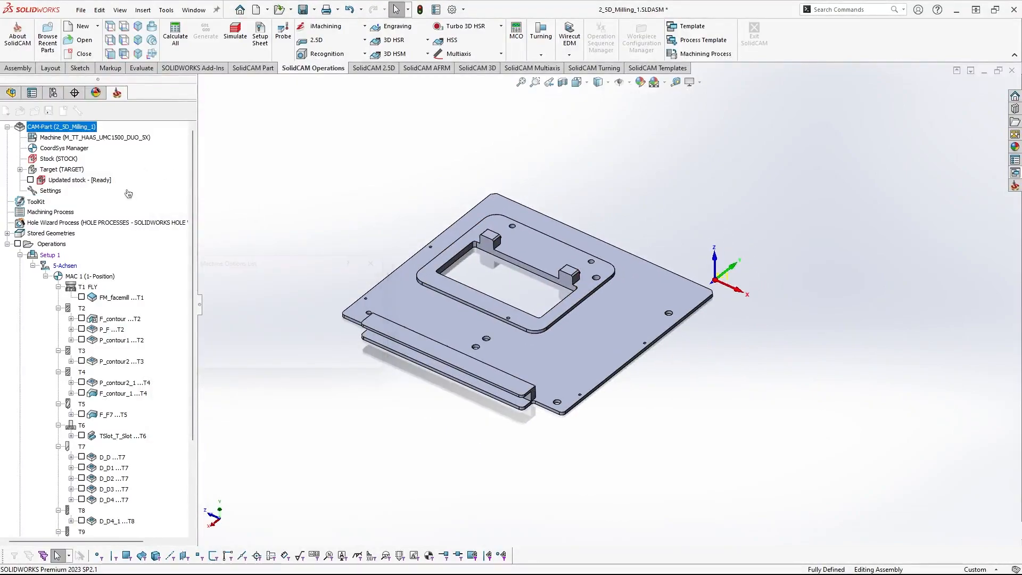
Set the CAM-Part machine to M_TT_HAAS_UMC1500_DUO_5X_HSK, accepting the submachine conversion
double_click(61, 127)
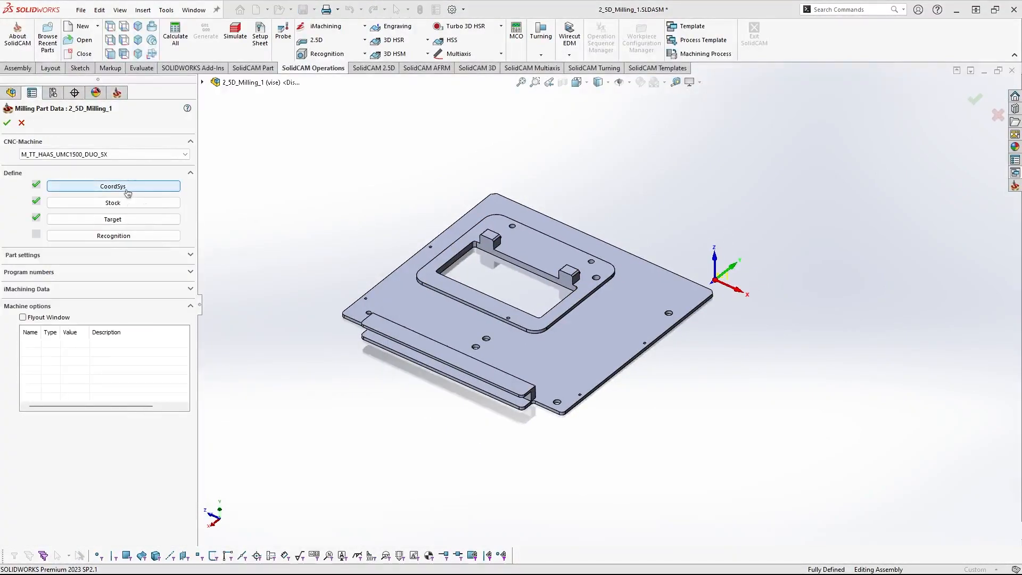
click(185, 154)
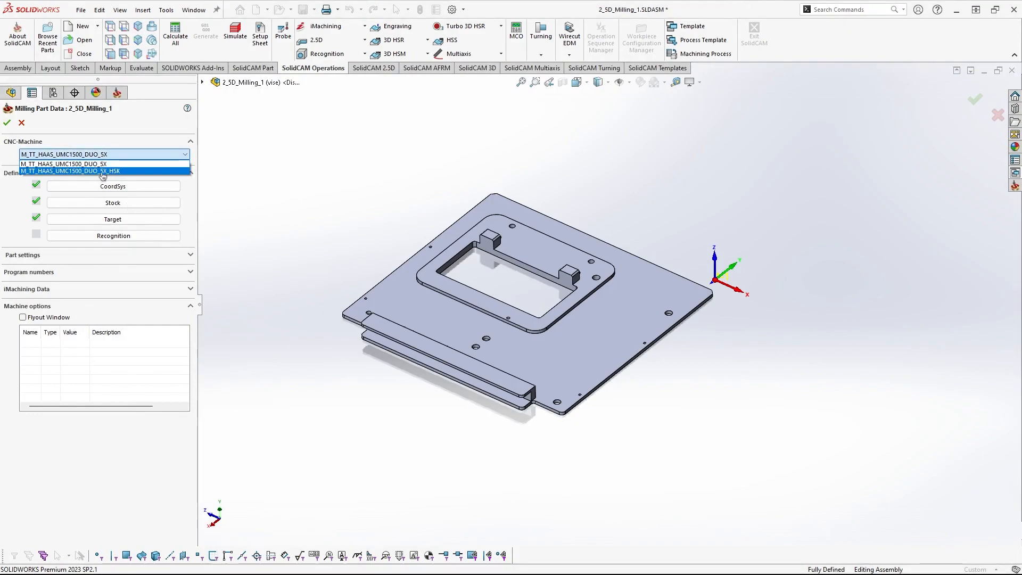
click(71, 171)
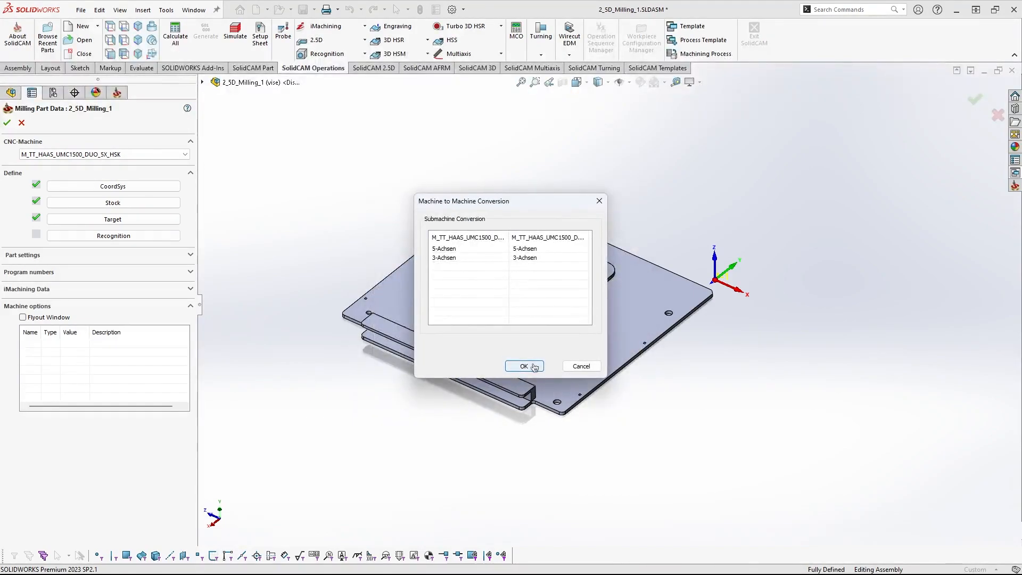
click(523, 366)
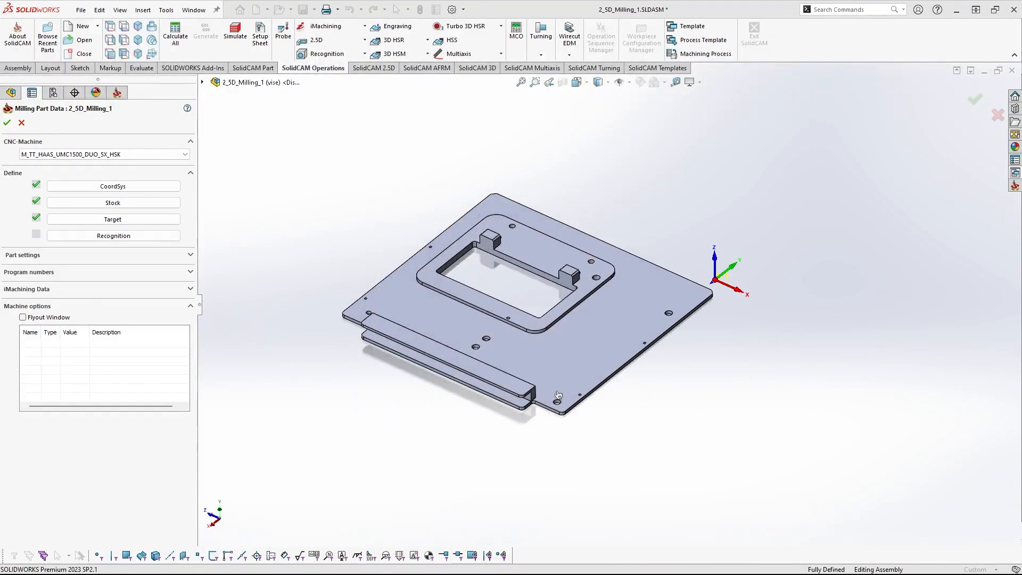
click(6, 123)
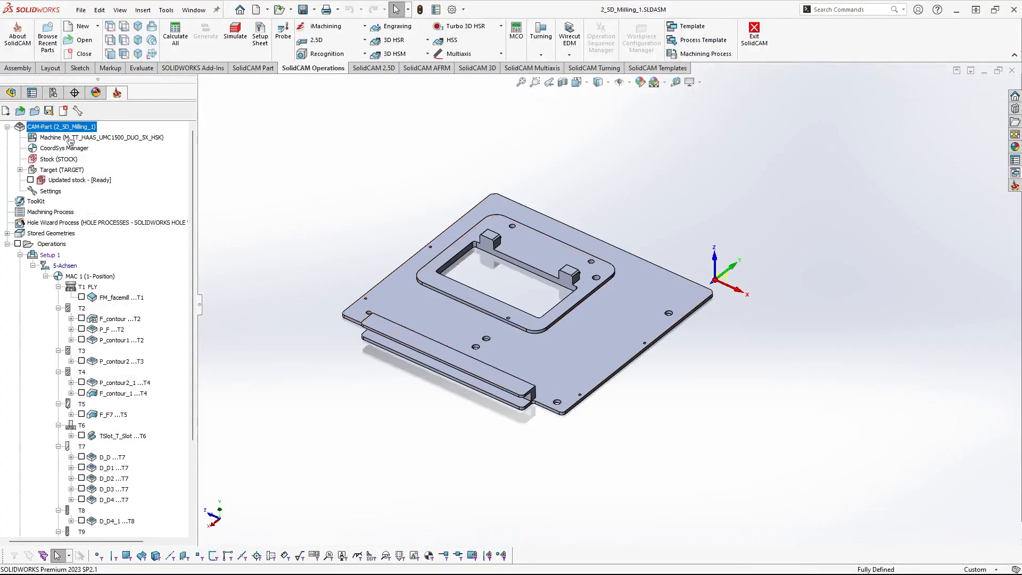
Confirm the new machine's station is HSK63, then check tool 8's drill sits on an HSK63 adaptor
click(101, 136)
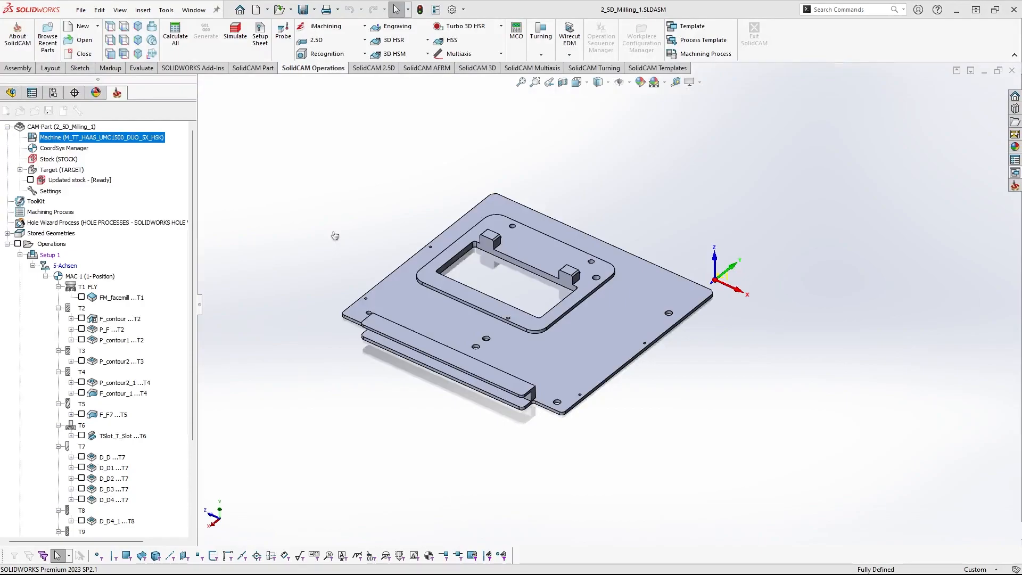
double_click(102, 137)
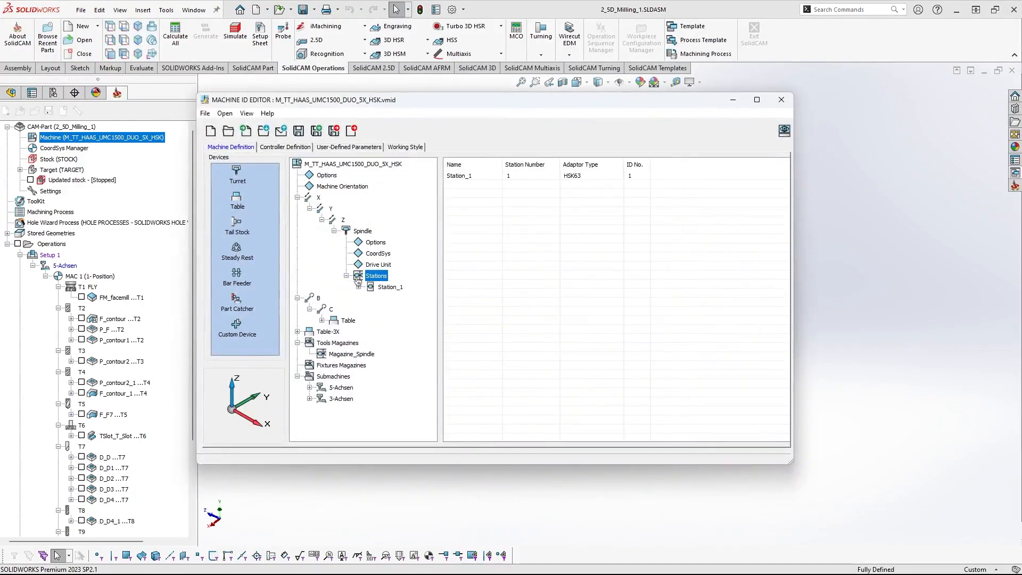
click(781, 99)
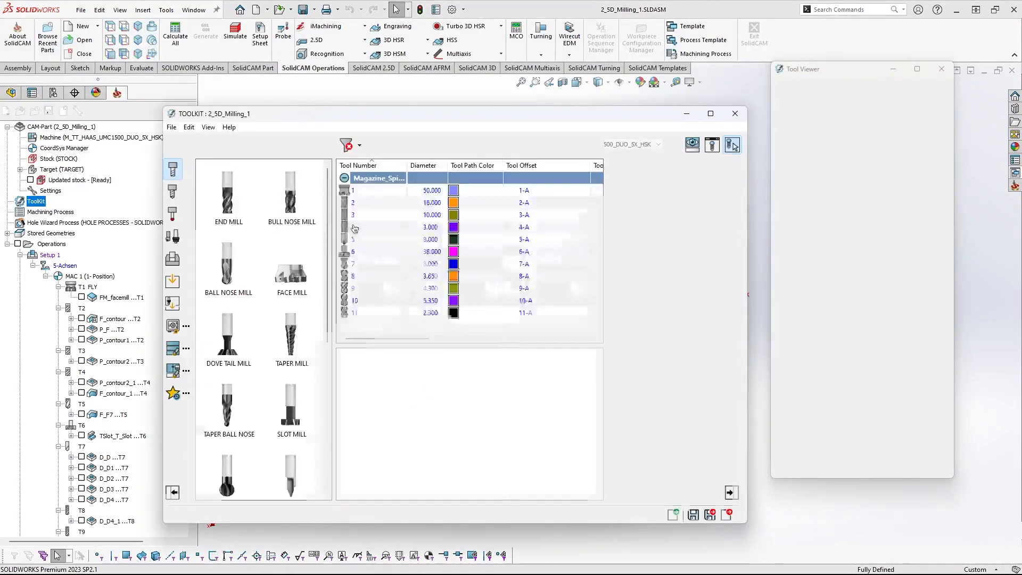
click(352, 276)
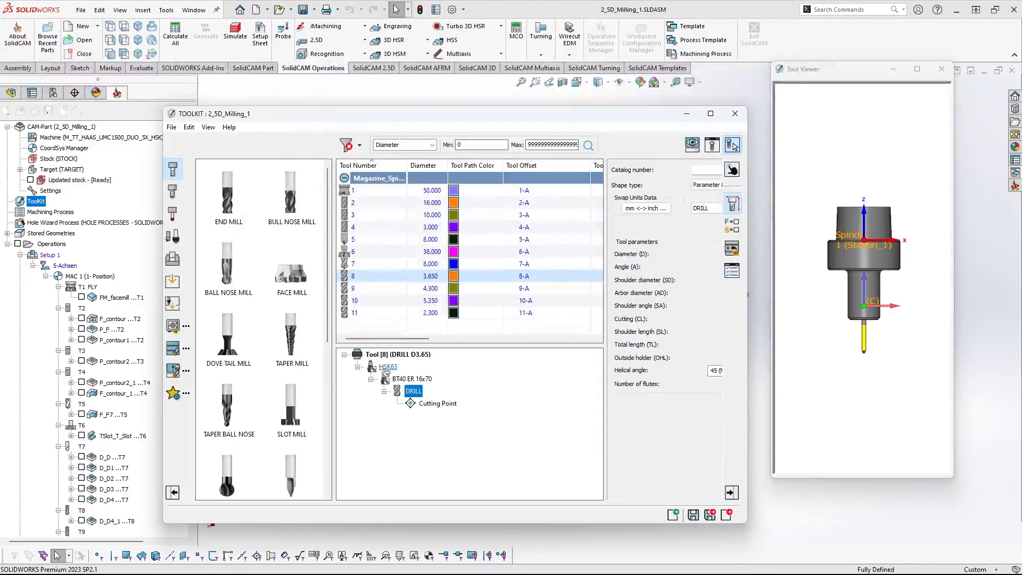